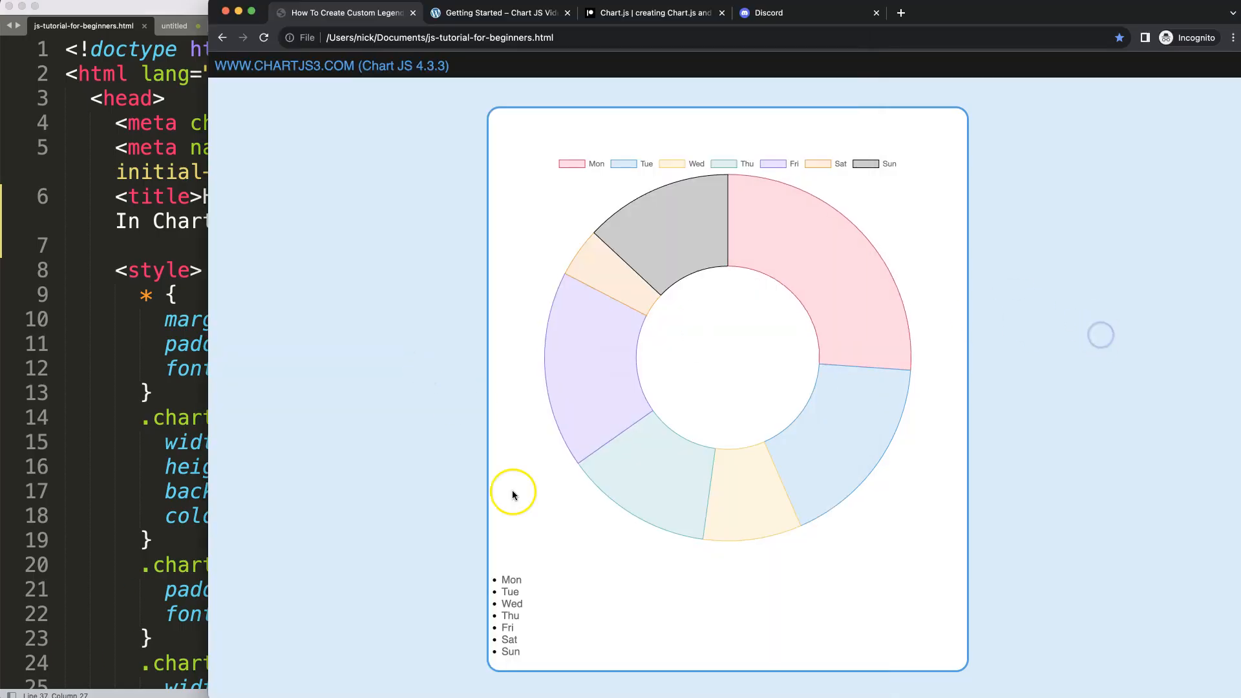
{"action": "mouse_move", "coordinate": [509, 588]}
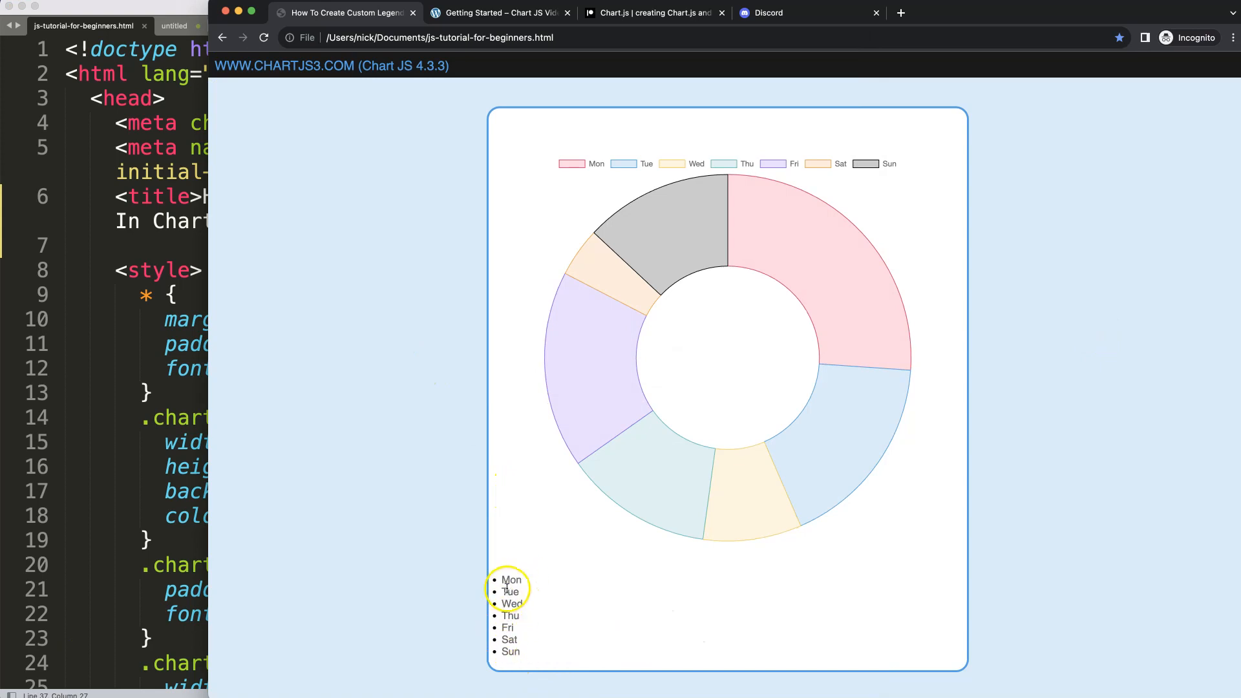
{"action": "mouse_move", "coordinate": [547, 620]}
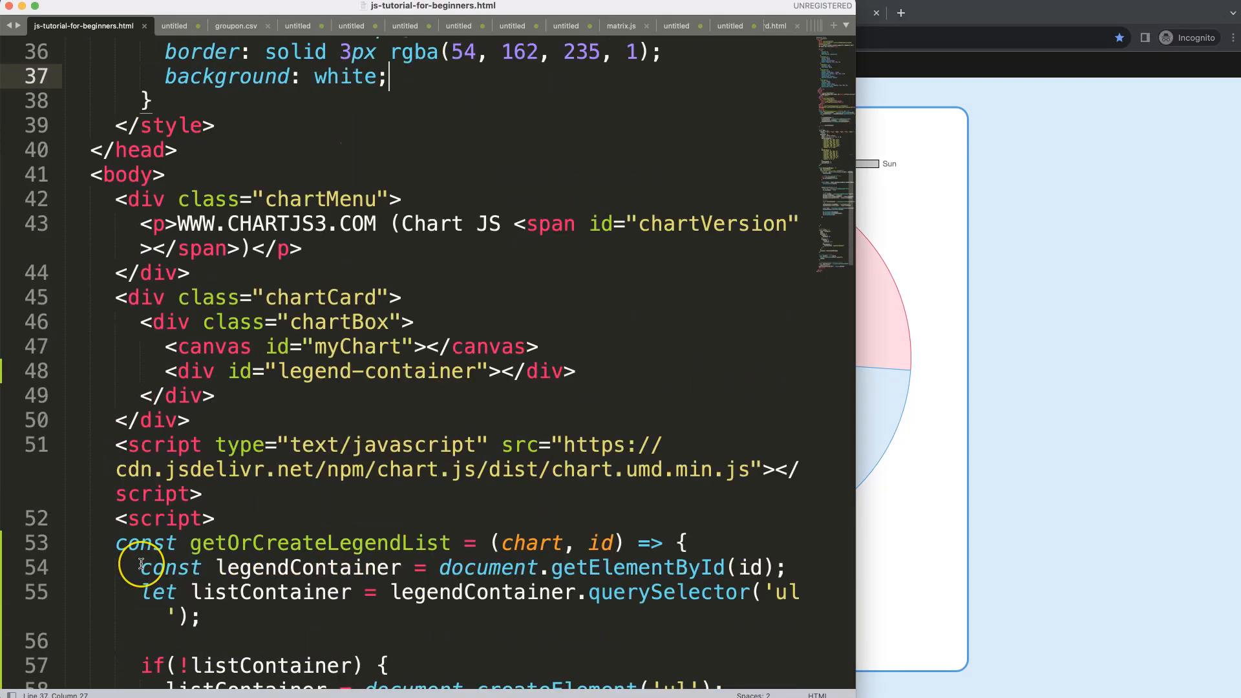
{"action": "scroll", "scroll_direction": "down", "scroll_amount": 3}
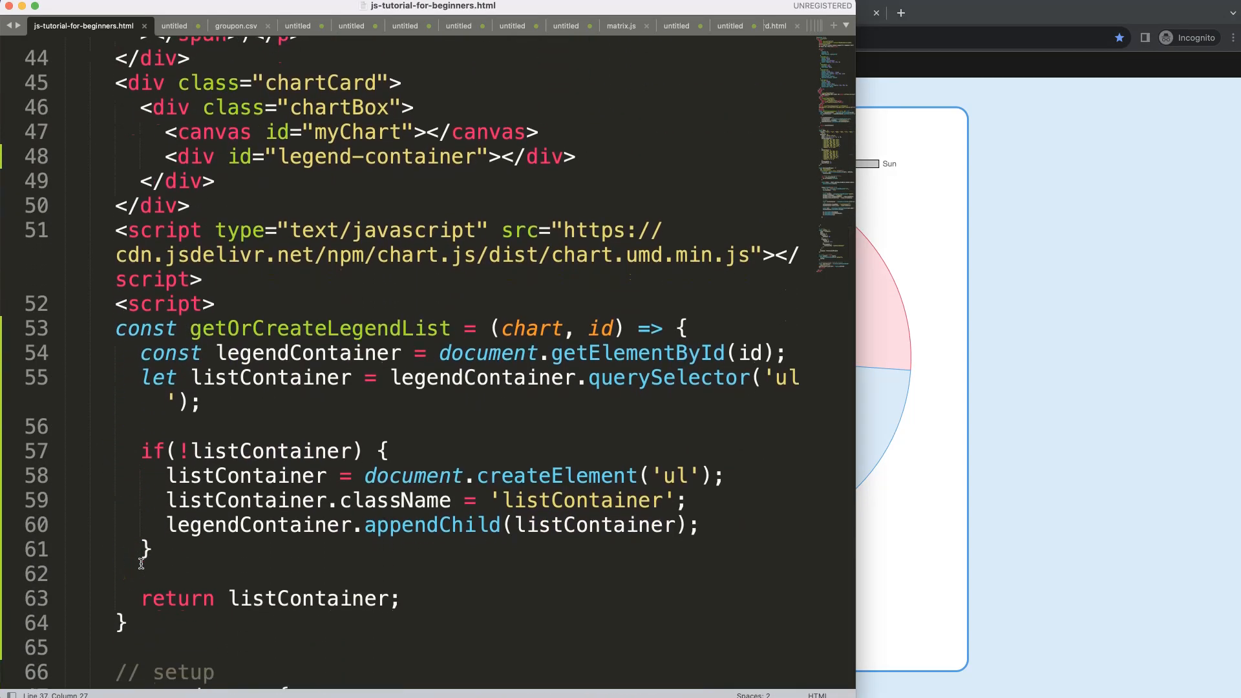
{"action": "double_click", "coordinate": [582, 500]}
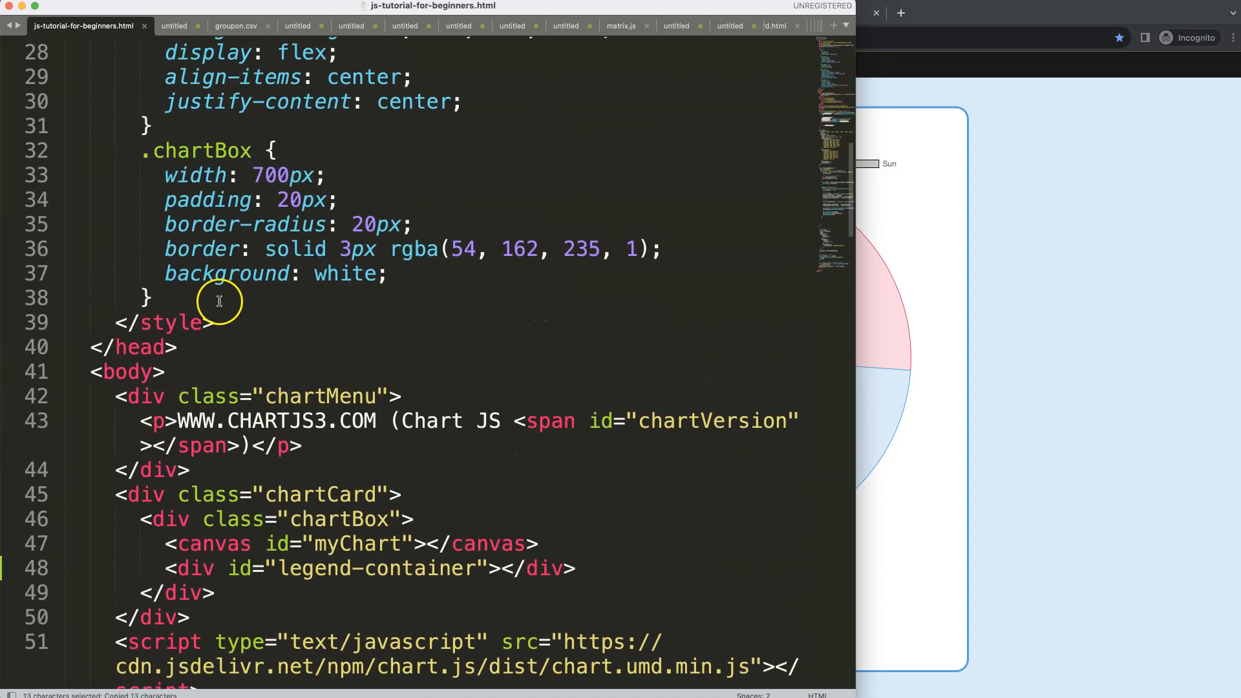
Step: Add a .listContainer rule with flex display, row direction, zero padding and margin, and remove the stray ul note
{"action": "type", "text": ".listContainer"}
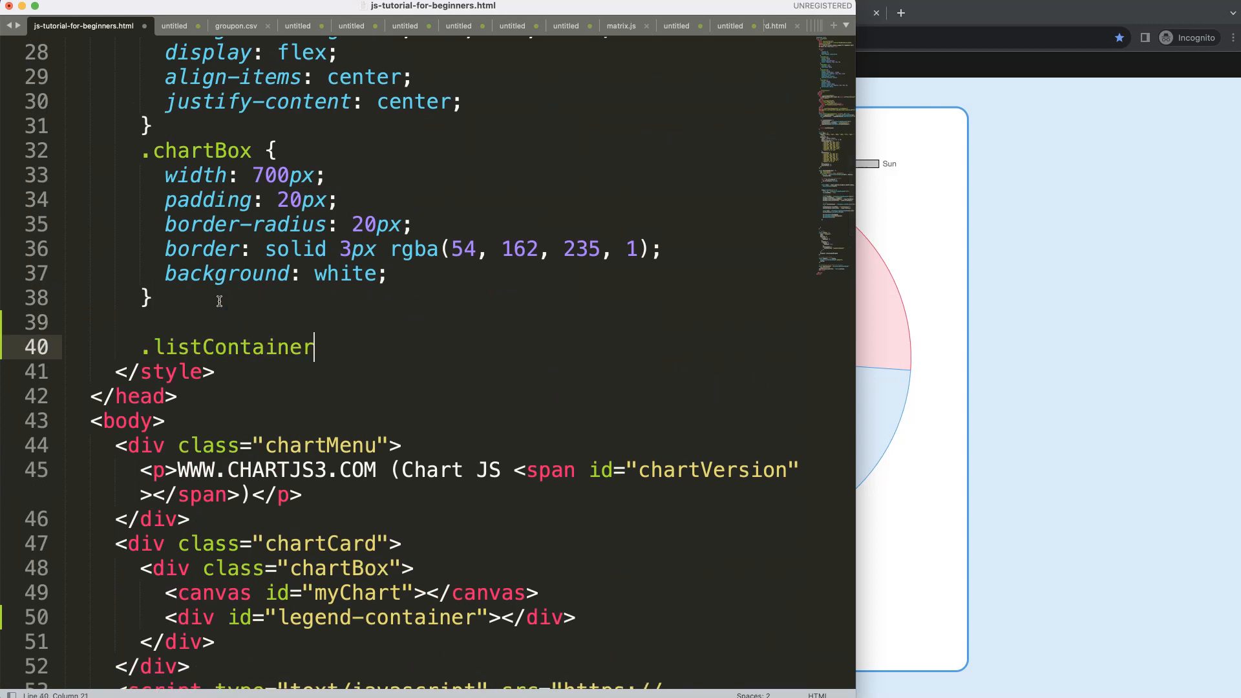
{"action": "type", "text": "{"}
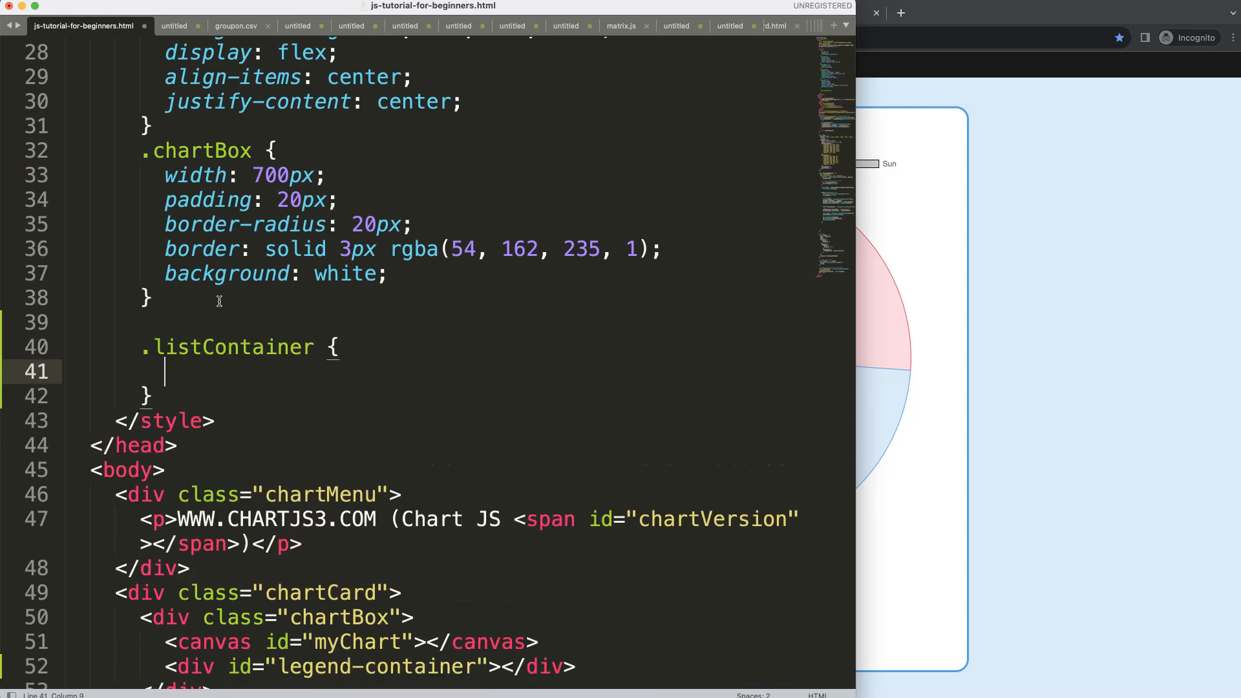
{"action": "type", "text": "display: flex;"}
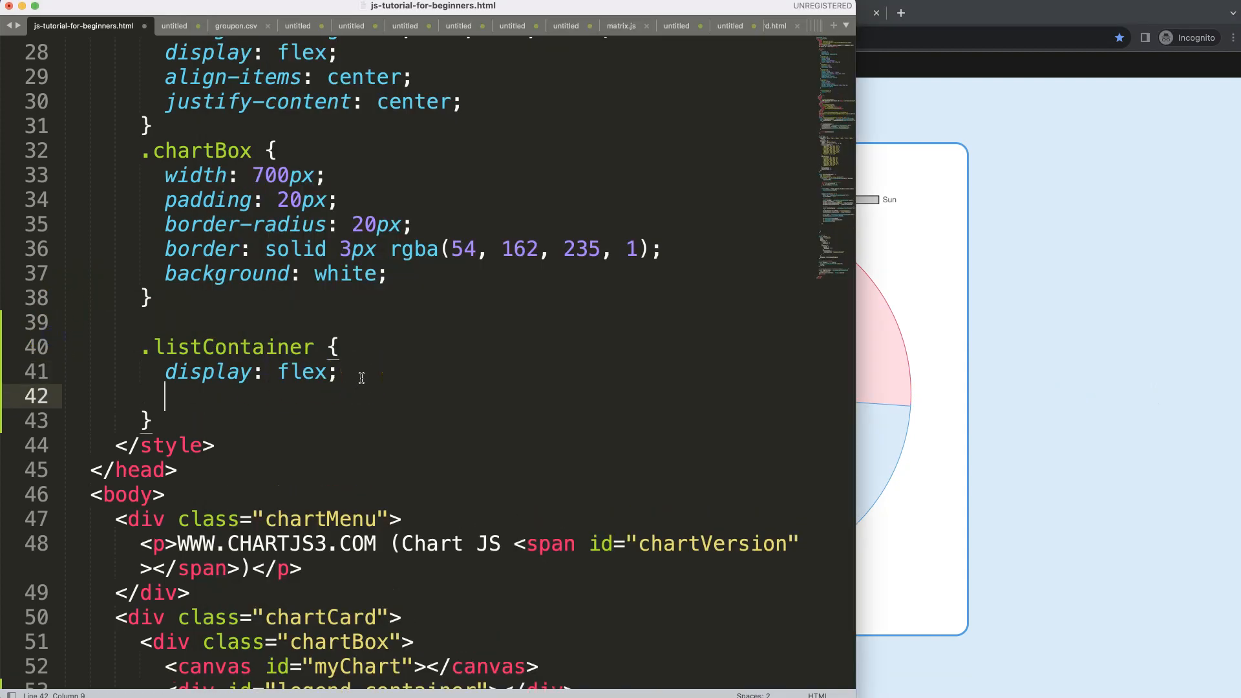
{"action": "type", "text": "flex-dicr"}
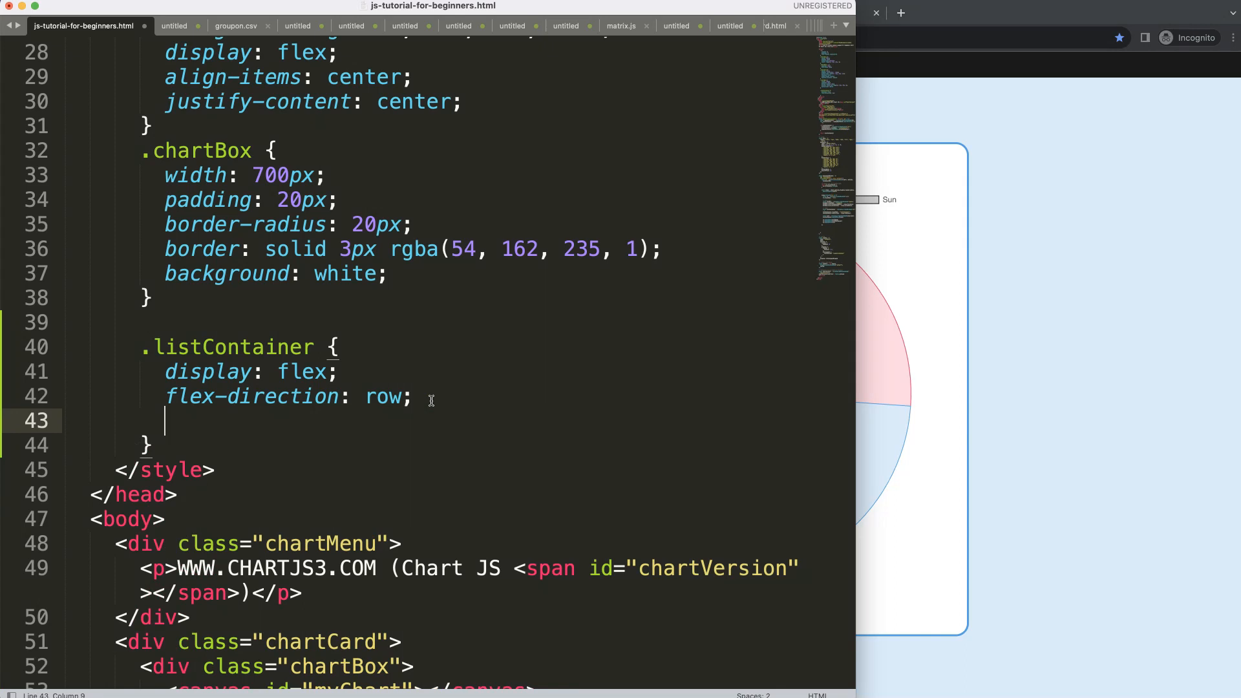
{"action": "type", "text": "padding: 0;"}
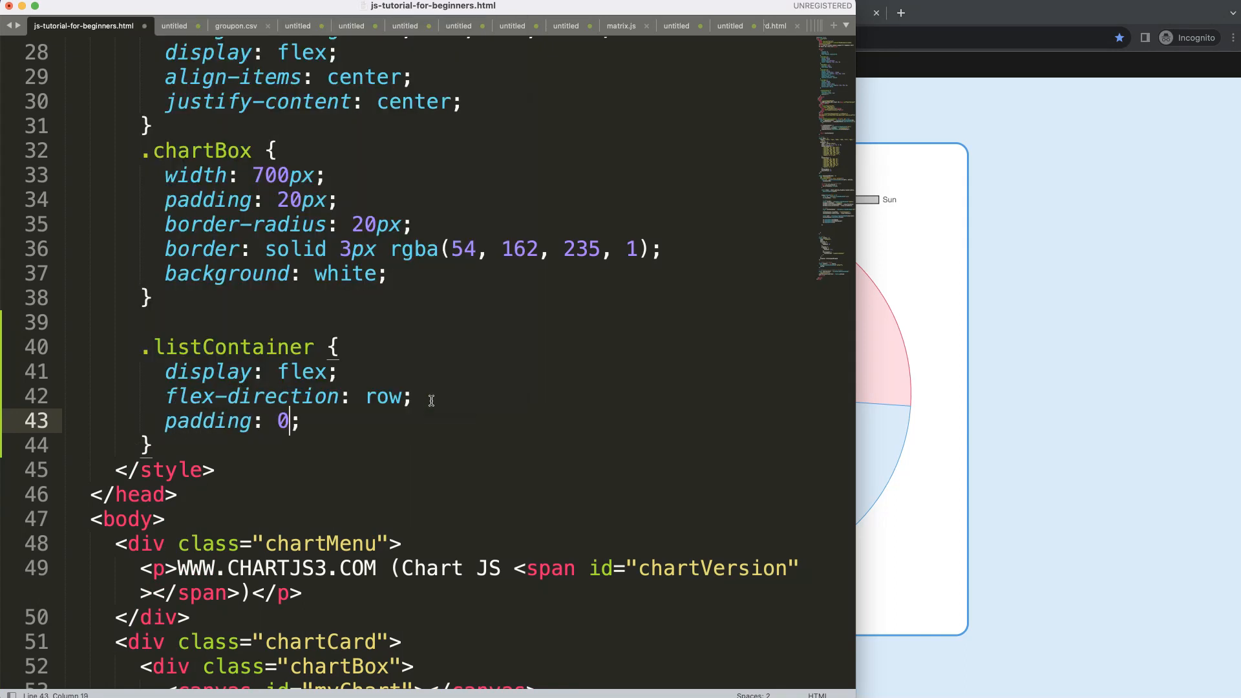
{"action": "type", "text": "margin: 0;"}
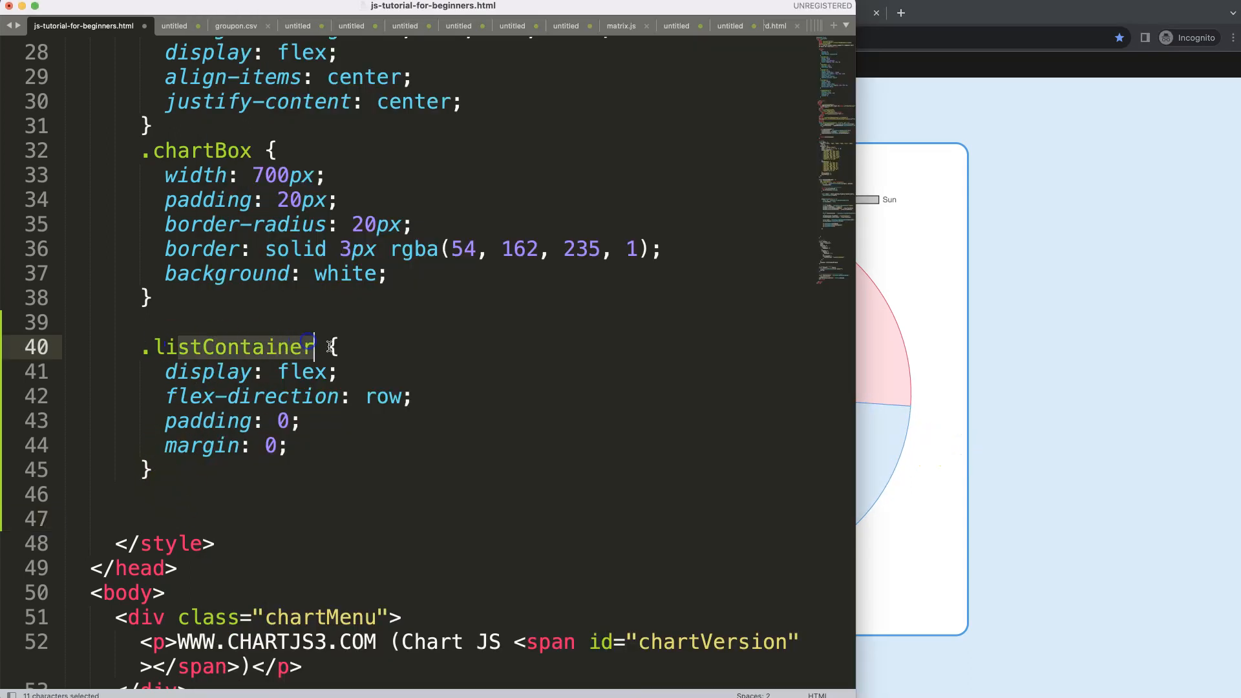
{"action": "type", "text": "// ul"}
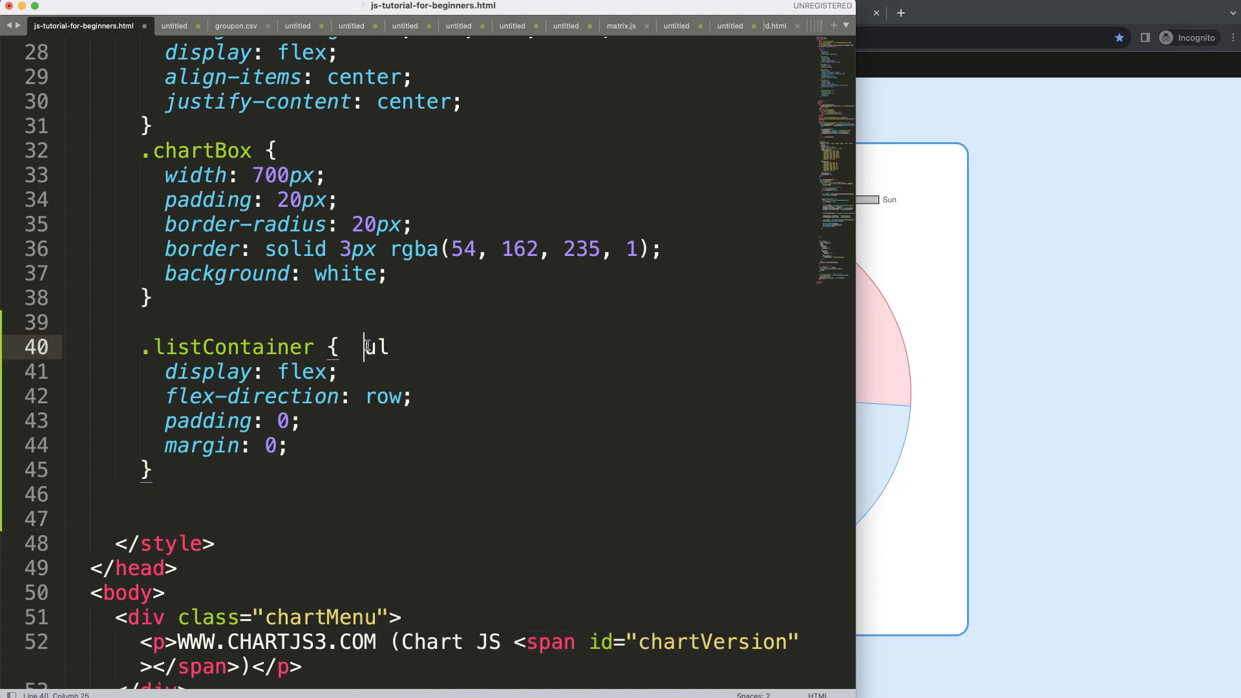
{"action": "double_click", "coordinate": [377, 347]}
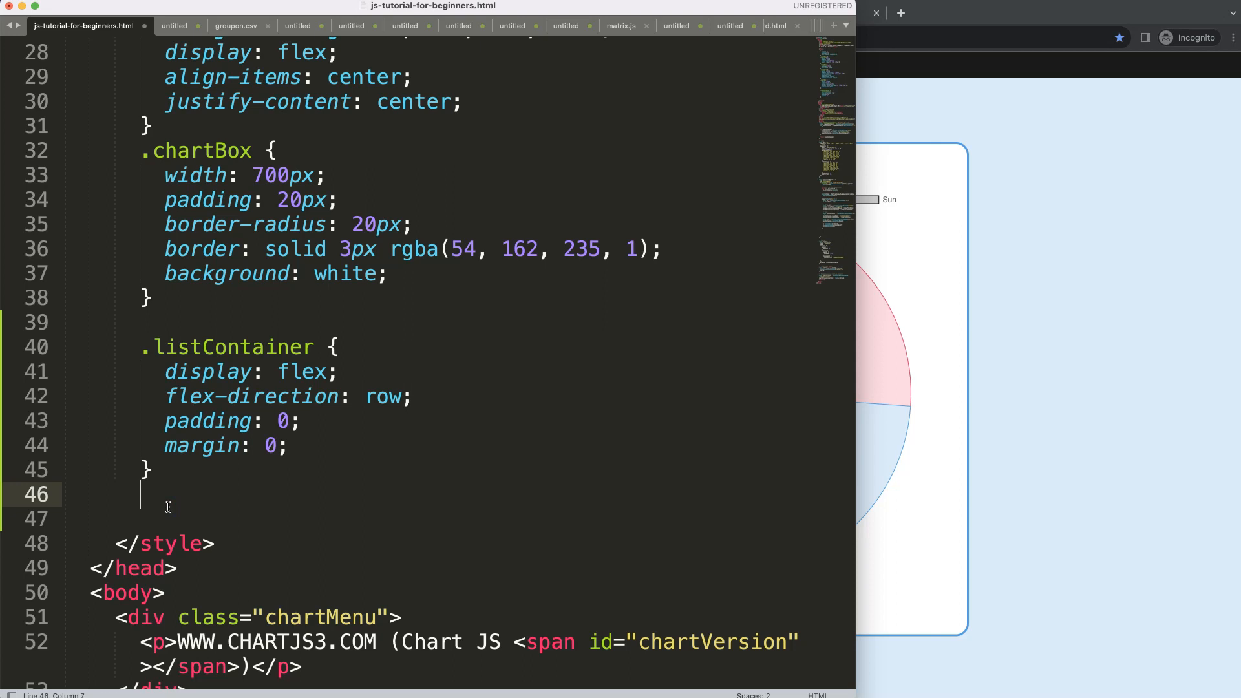
Step: Write a .li rule with display: flex, align-items: center, and flex row direction
{"action": "type", "text": ".li"}
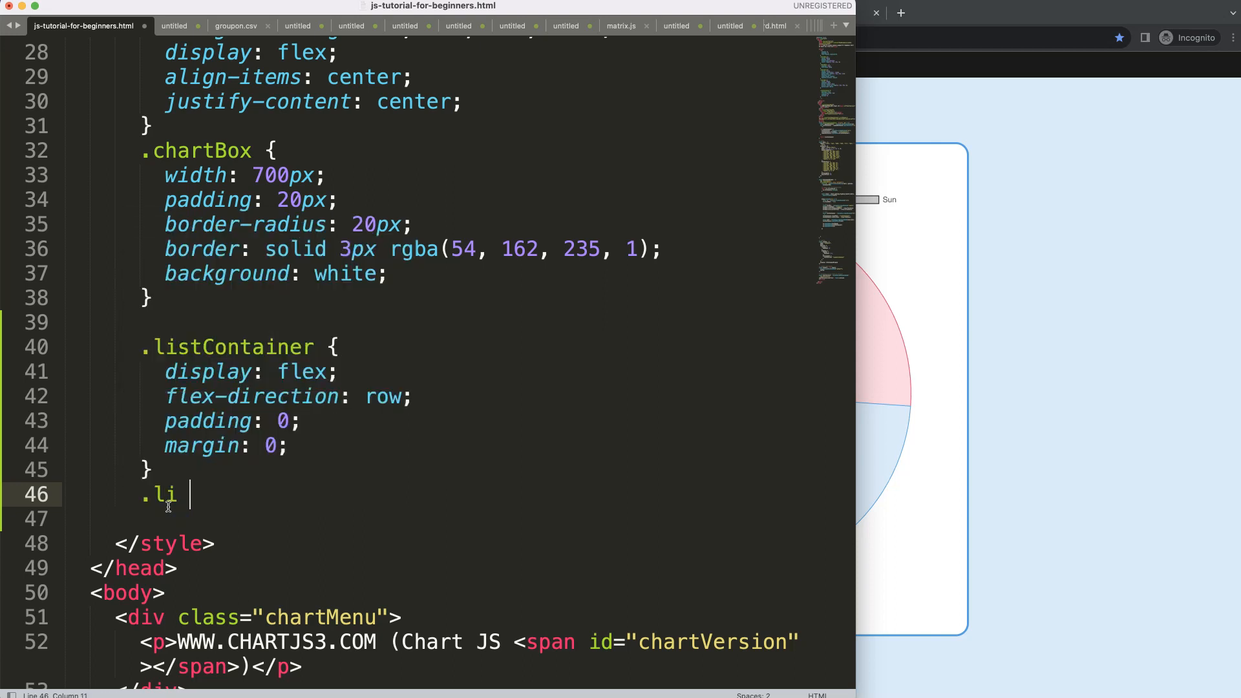
{"action": "type", "text": "{"}
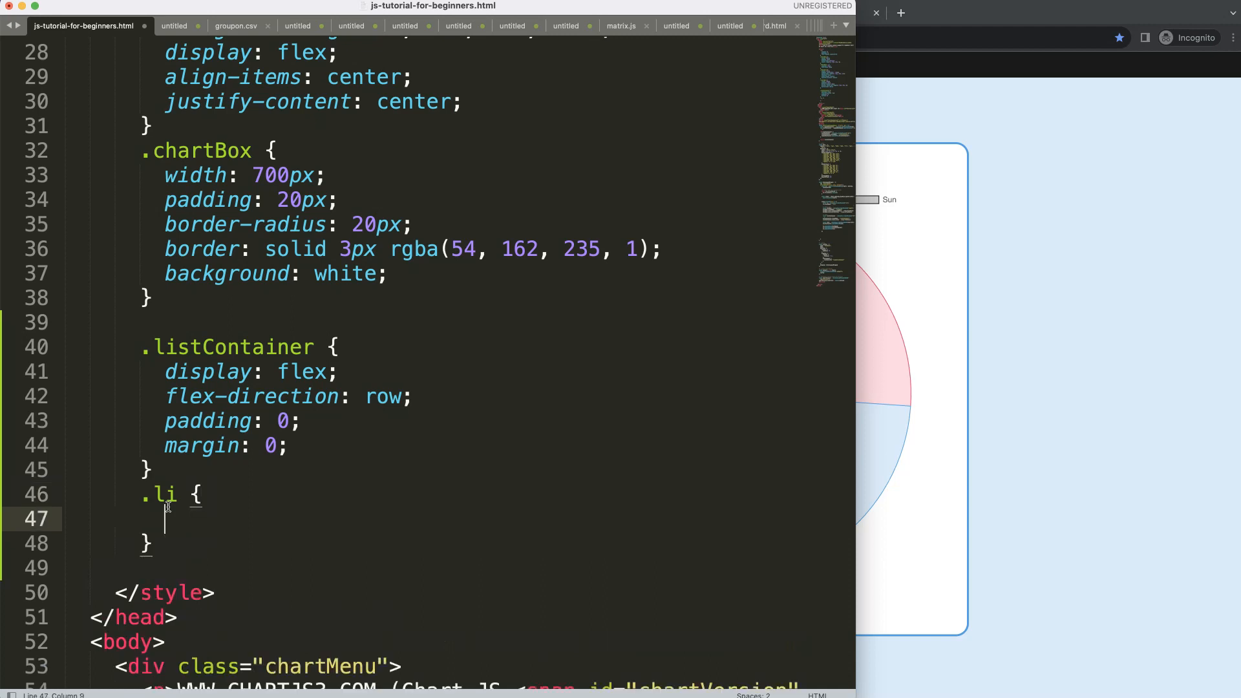
{"action": "type", "text": "d"}
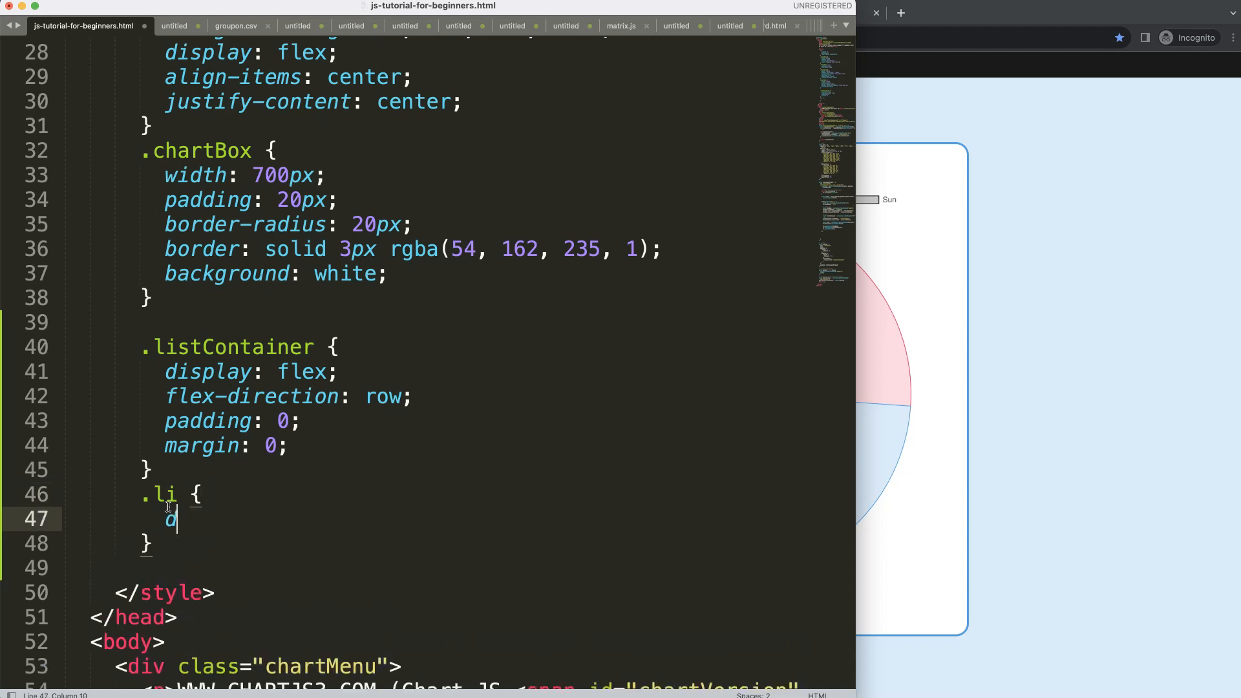
{"action": "type", "text": "isplay: flex;"}
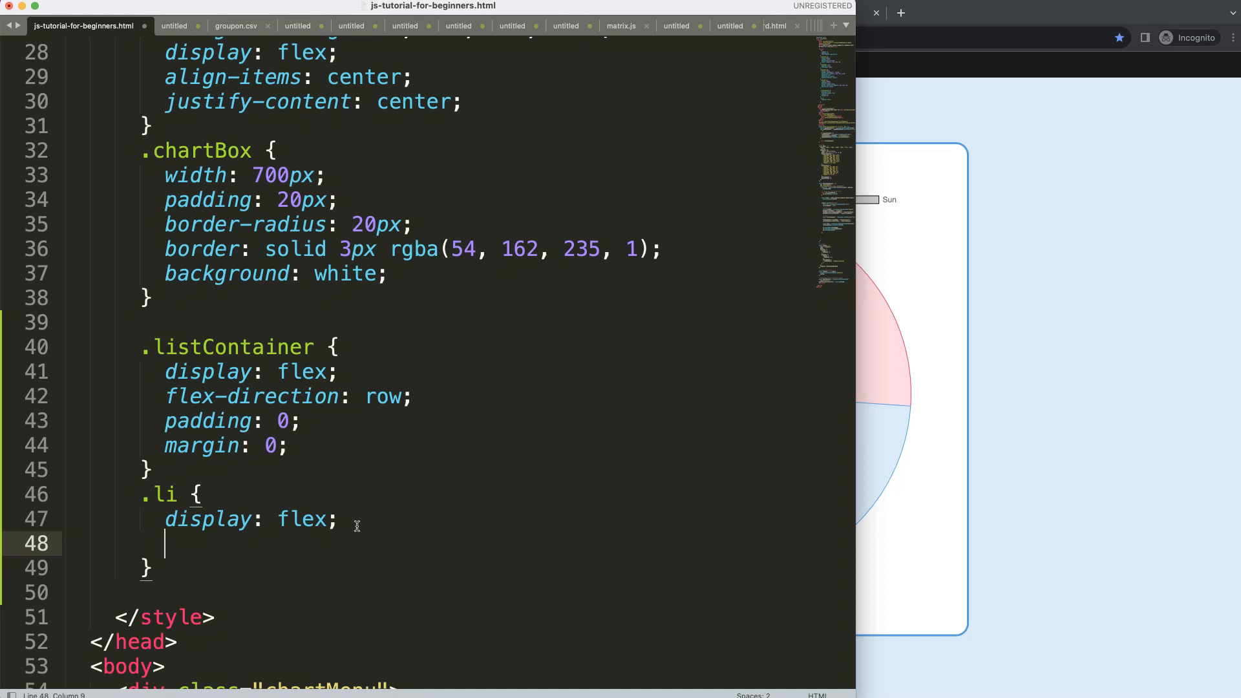
{"action": "type", "text": "align-items"}
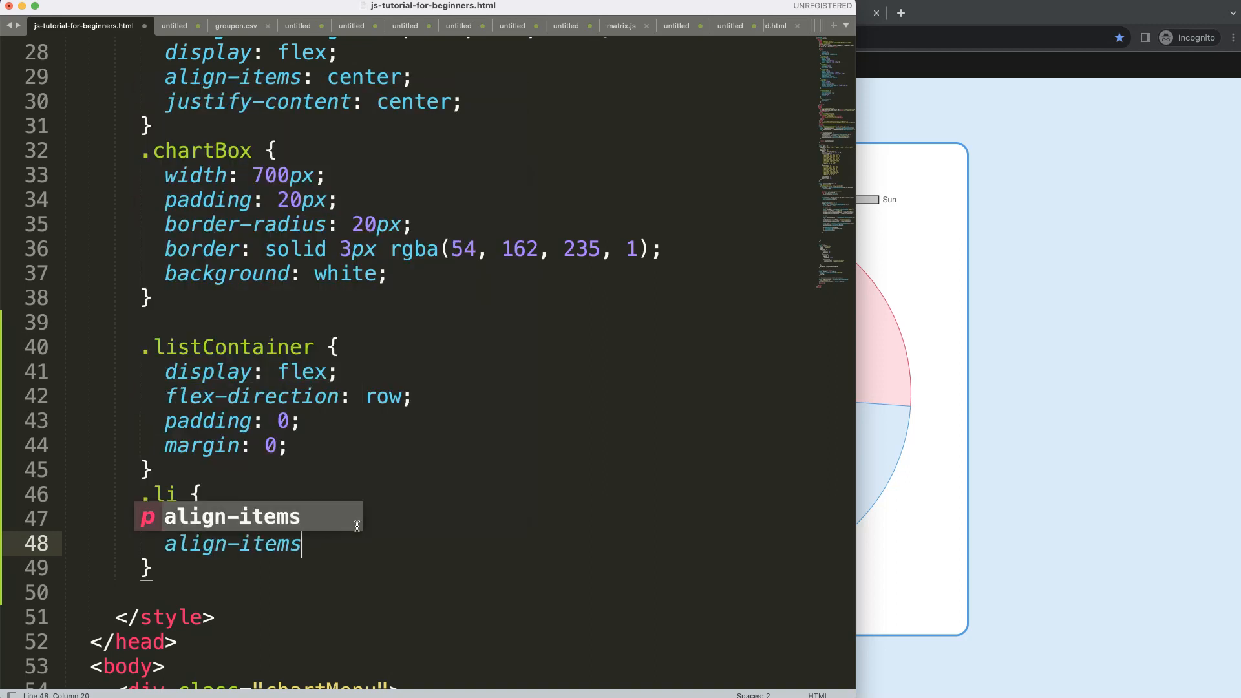
{"action": "type", "text": ": center;"}
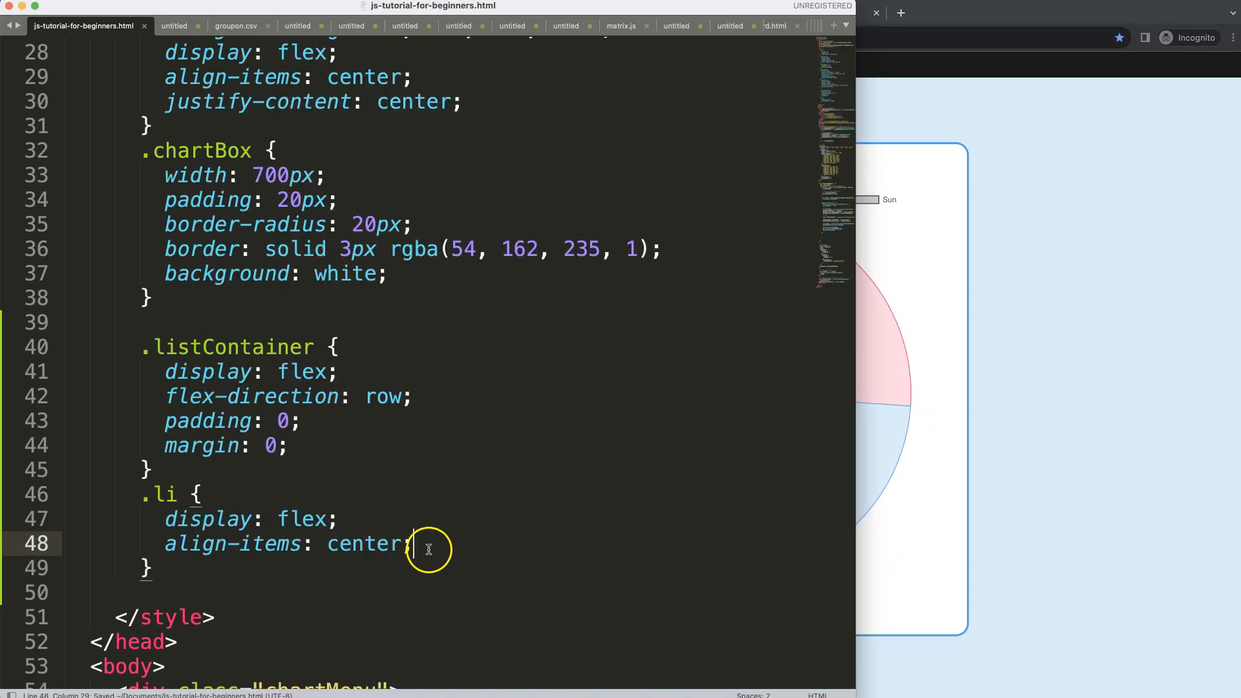
{"action": "type", "text": "flex"}
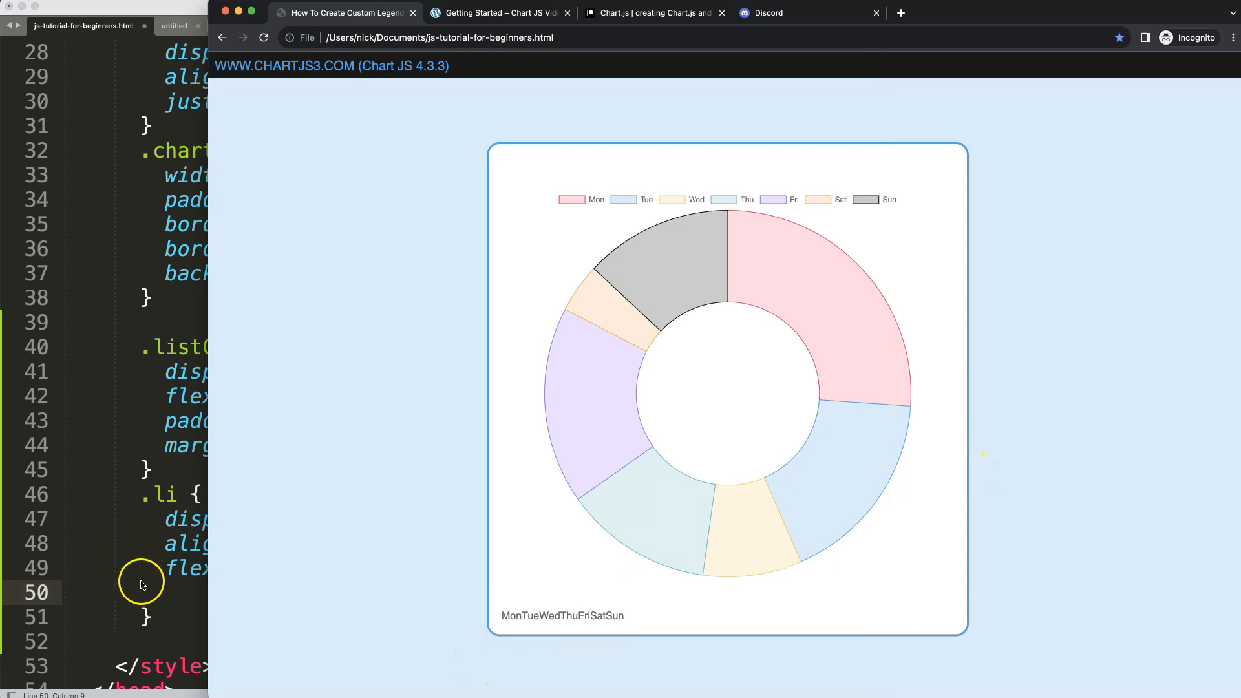
Step: Add margin-left, margin-right and padding: 5px to the .li rule
{"action": "type", "text": "margin-le"}
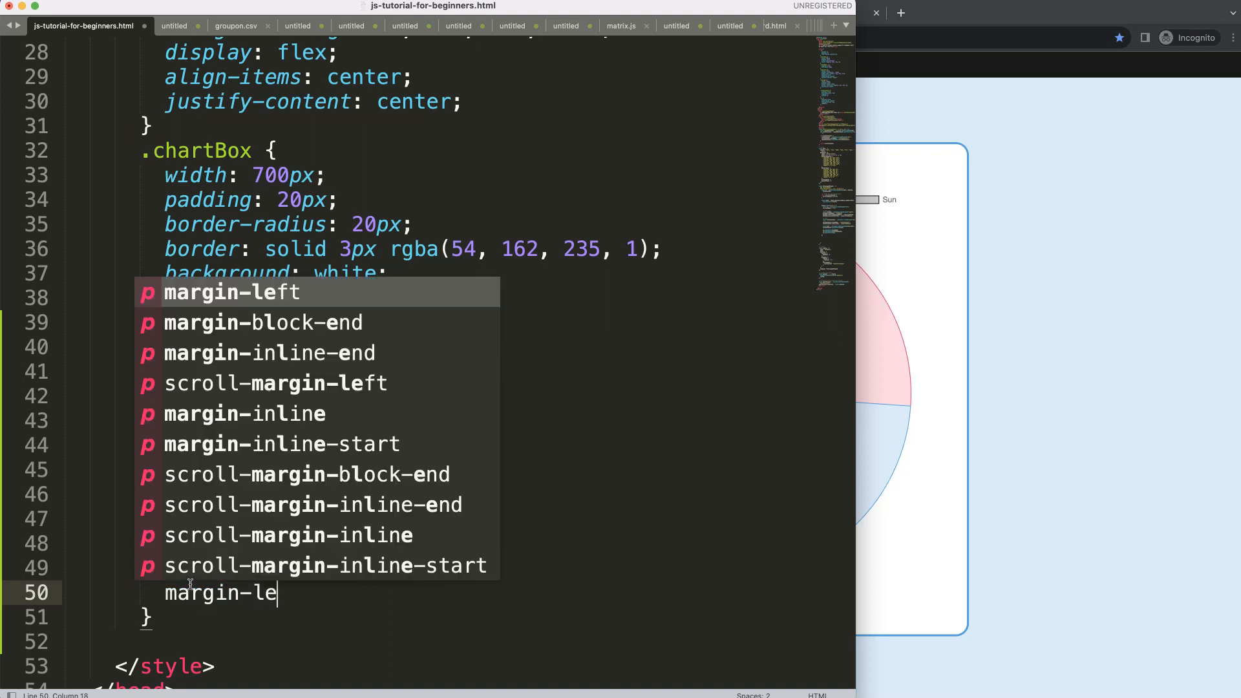
{"action": "key", "text": "Tab"}
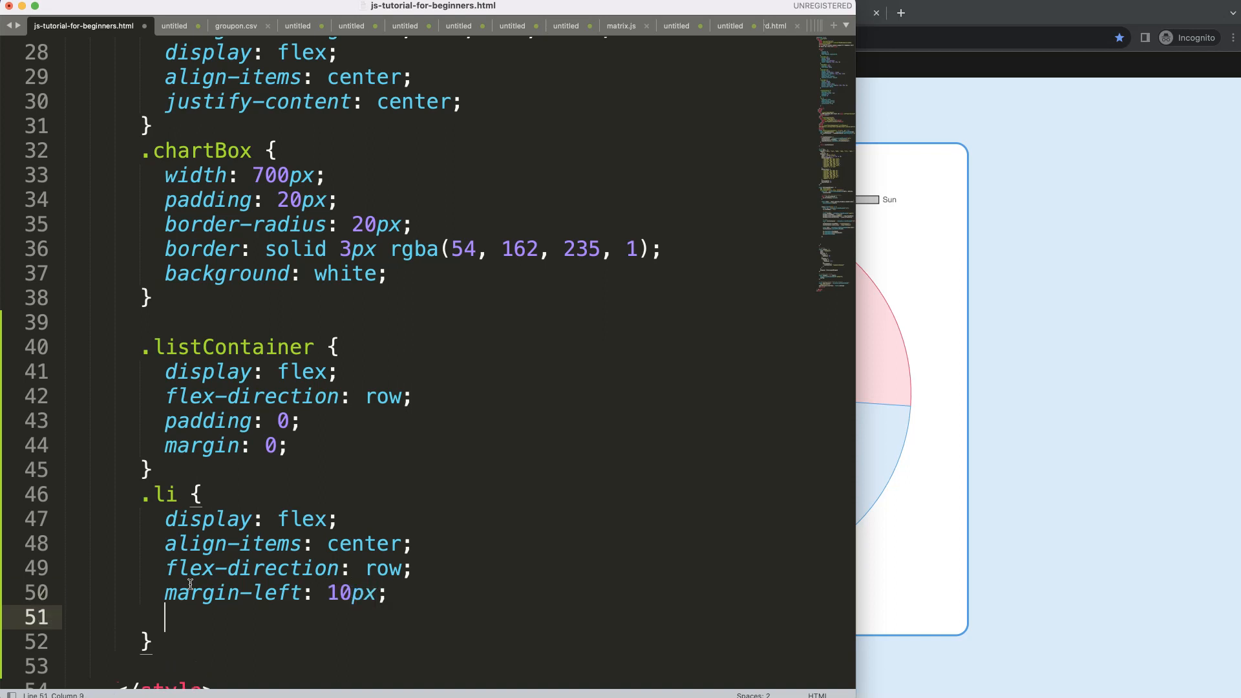
{"action": "type", "text": "margin"}
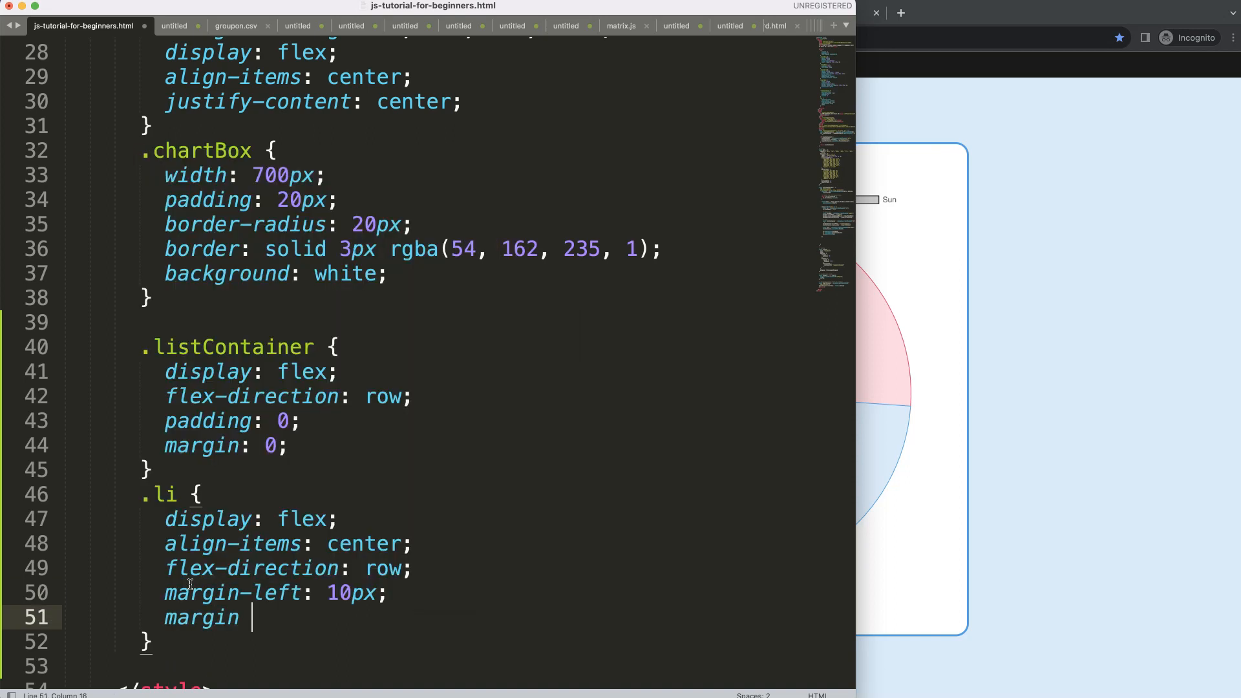
{"action": "type", "text": "-r"}
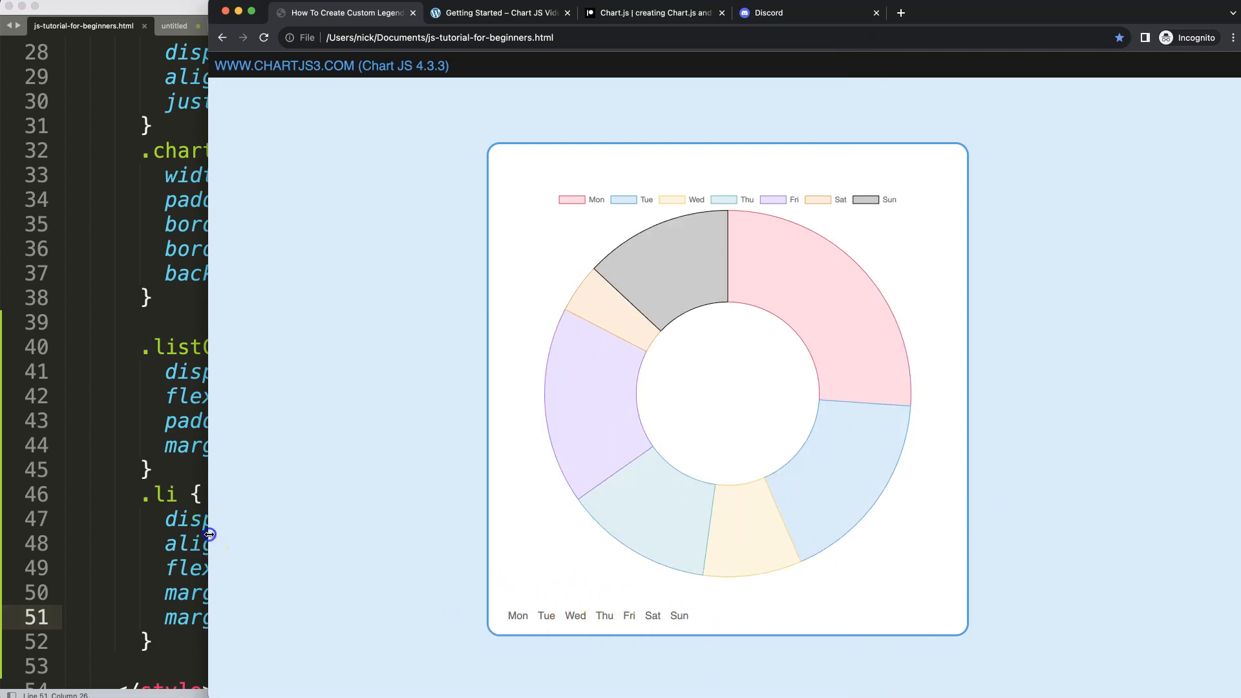
{"action": "mouse_move", "coordinate": [509, 621]}
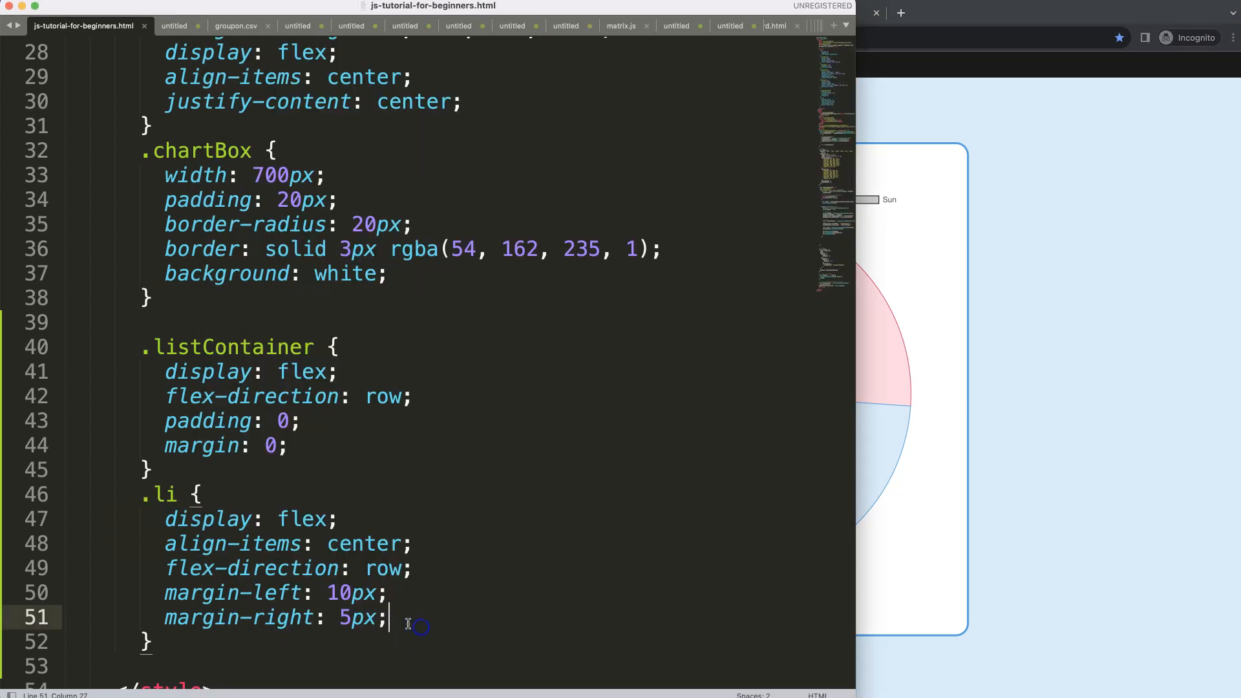
{"action": "left_click_drag", "start_coordinate": [389, 618], "coordinate": [313, 544]}
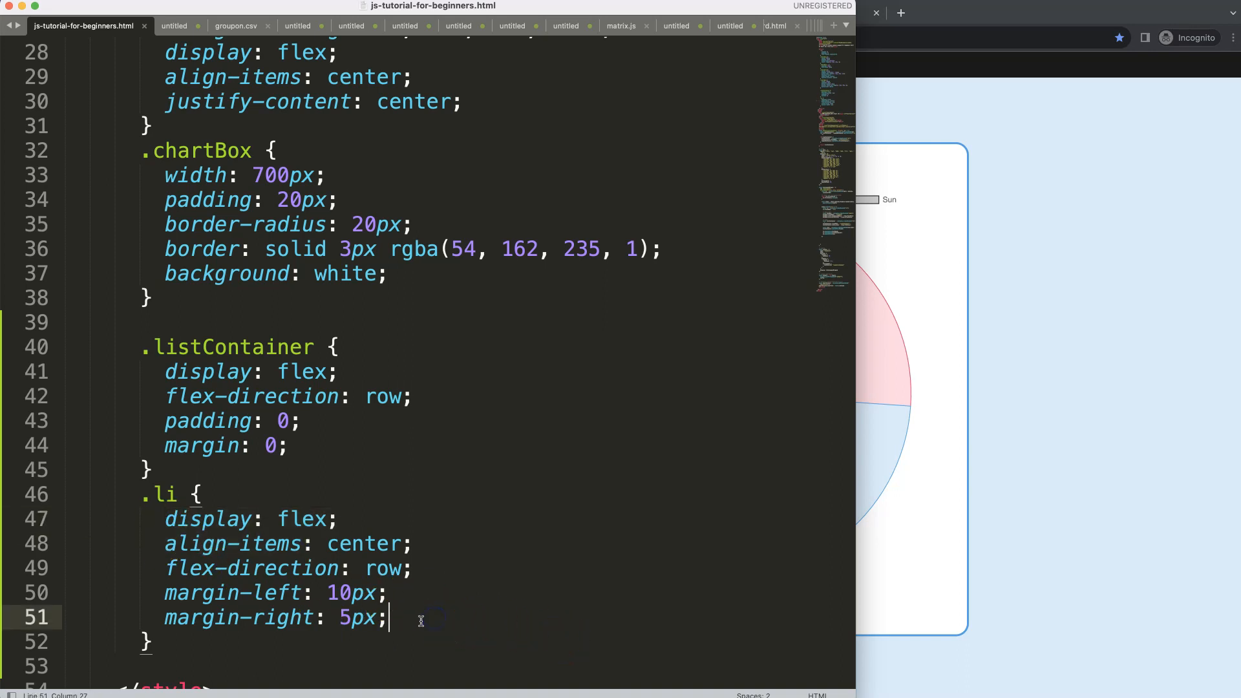
{"action": "type", "text": "padding:;"}
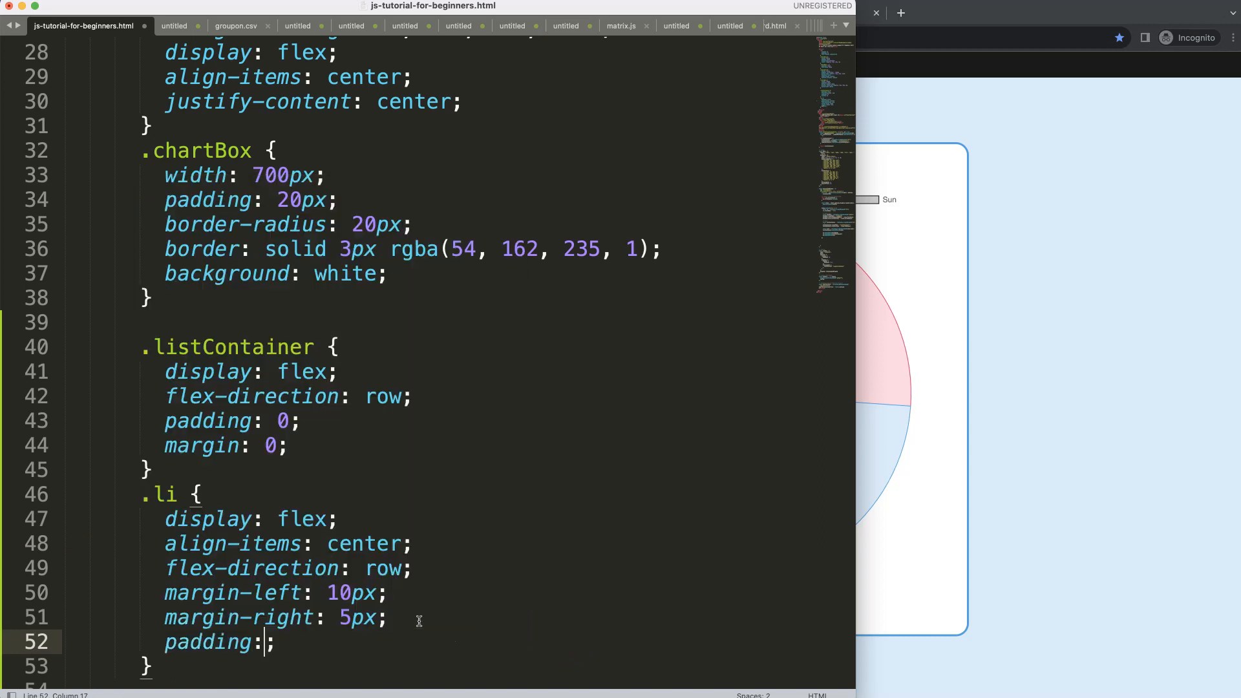
{"action": "type", "text": "5px"}
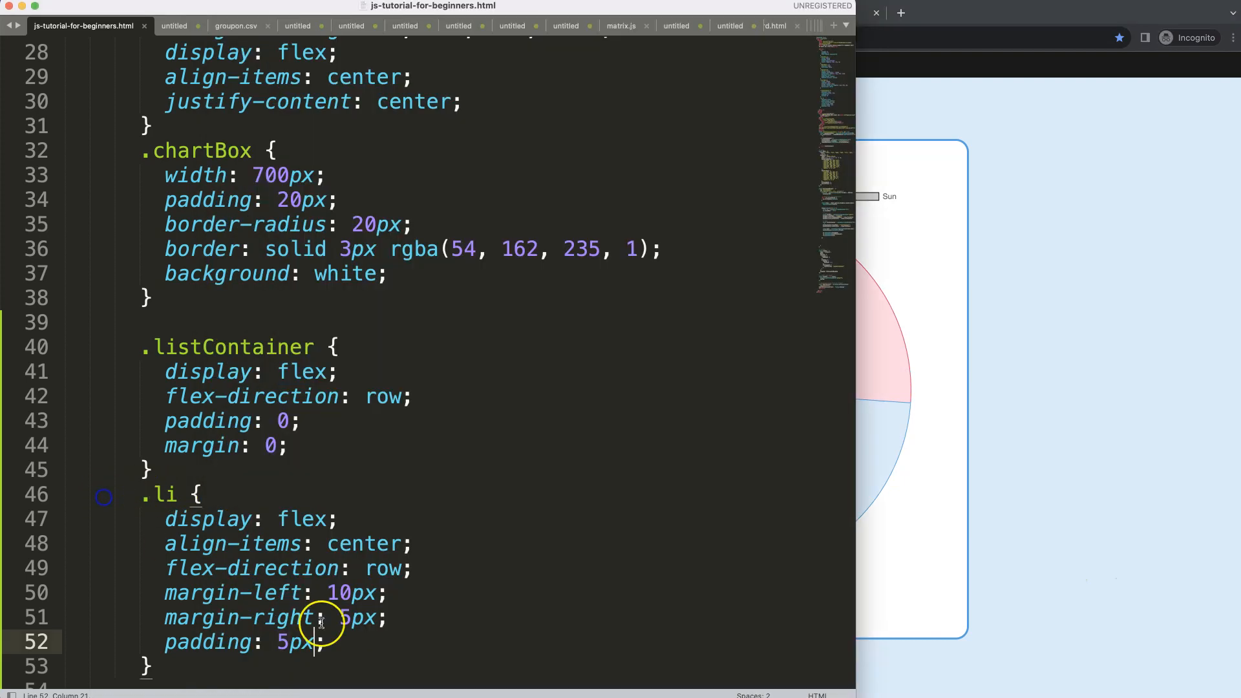
{"action": "key", "text": "enter"}
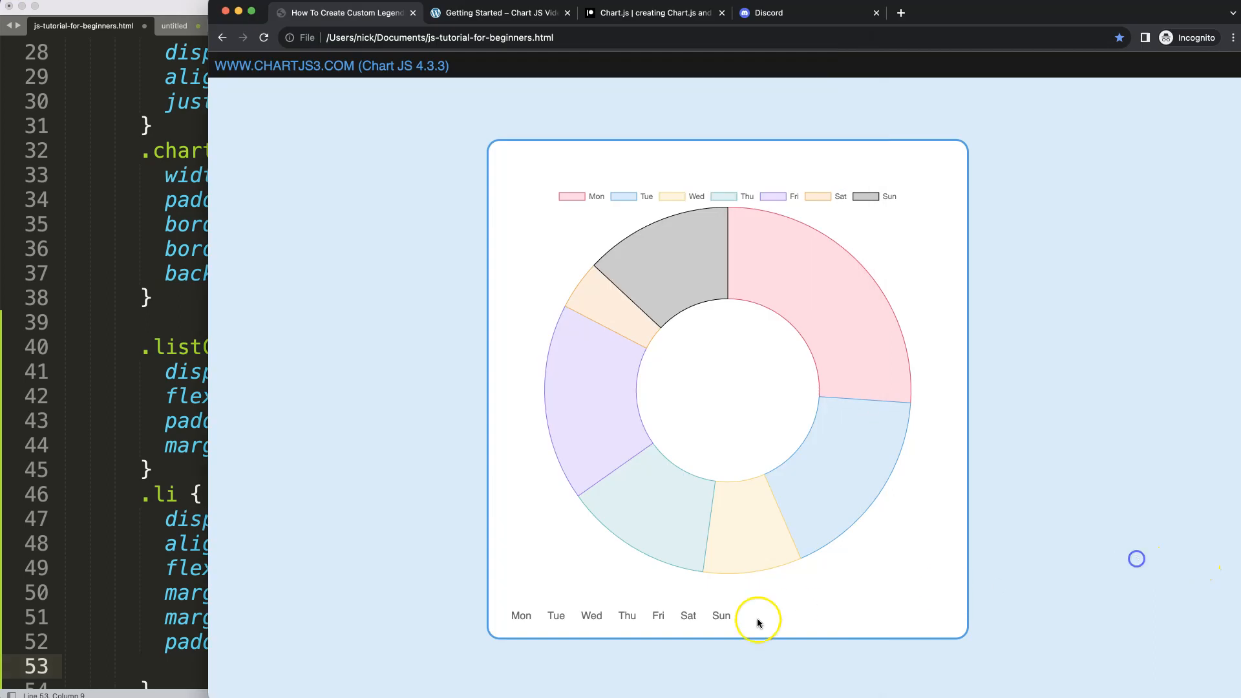
{"action": "mouse_move", "coordinate": [578, 616]}
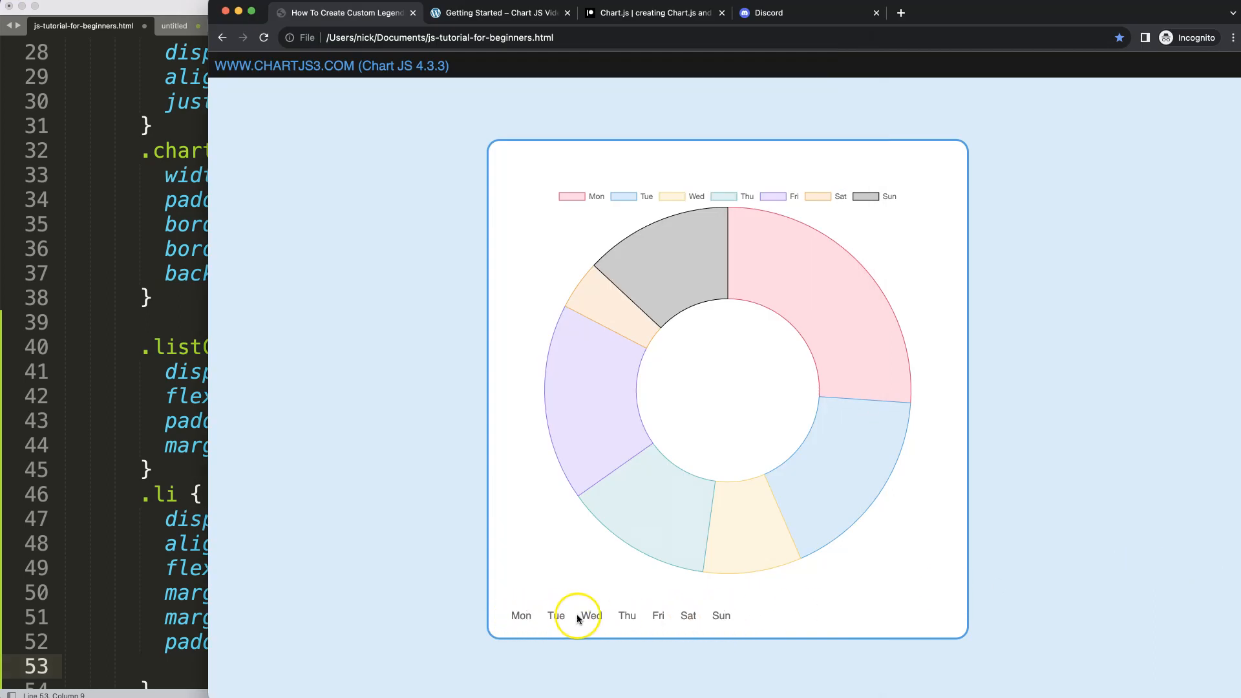
{"action": "mouse_move", "coordinate": [1021, 364]}
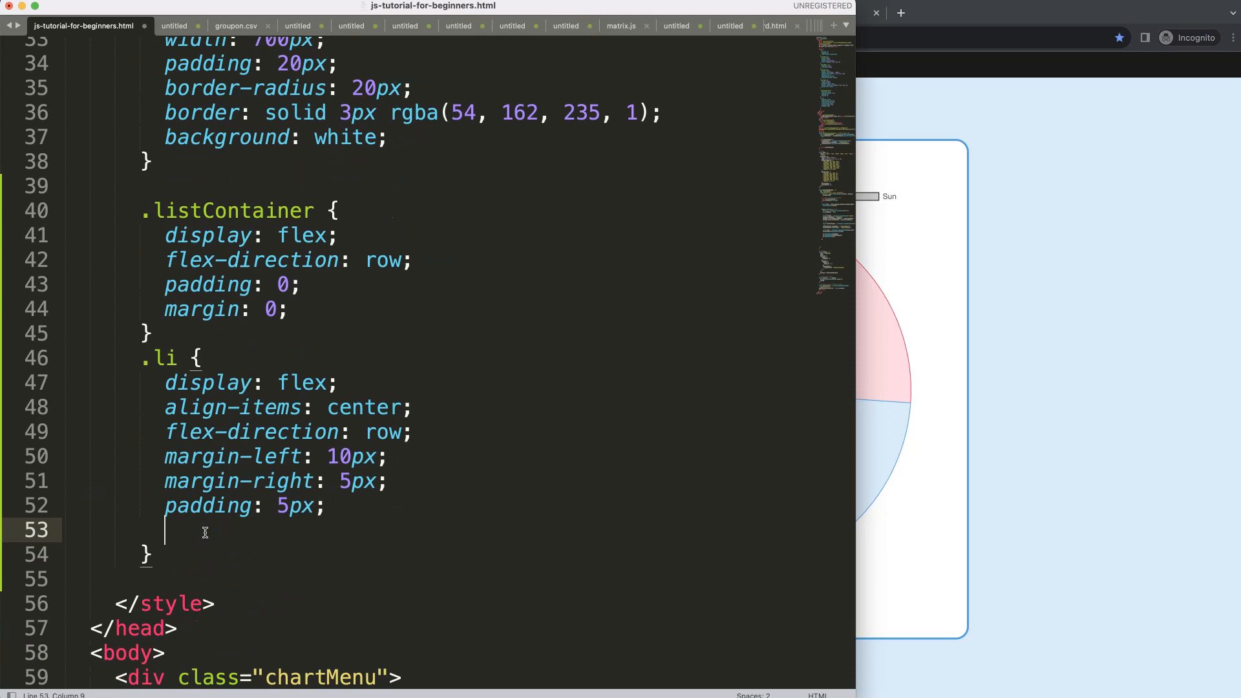
Step: Add cursor: pointer to .li and start a .li:hover rule with a lightgrey background
{"action": "type", "text": "cursor: ;"}
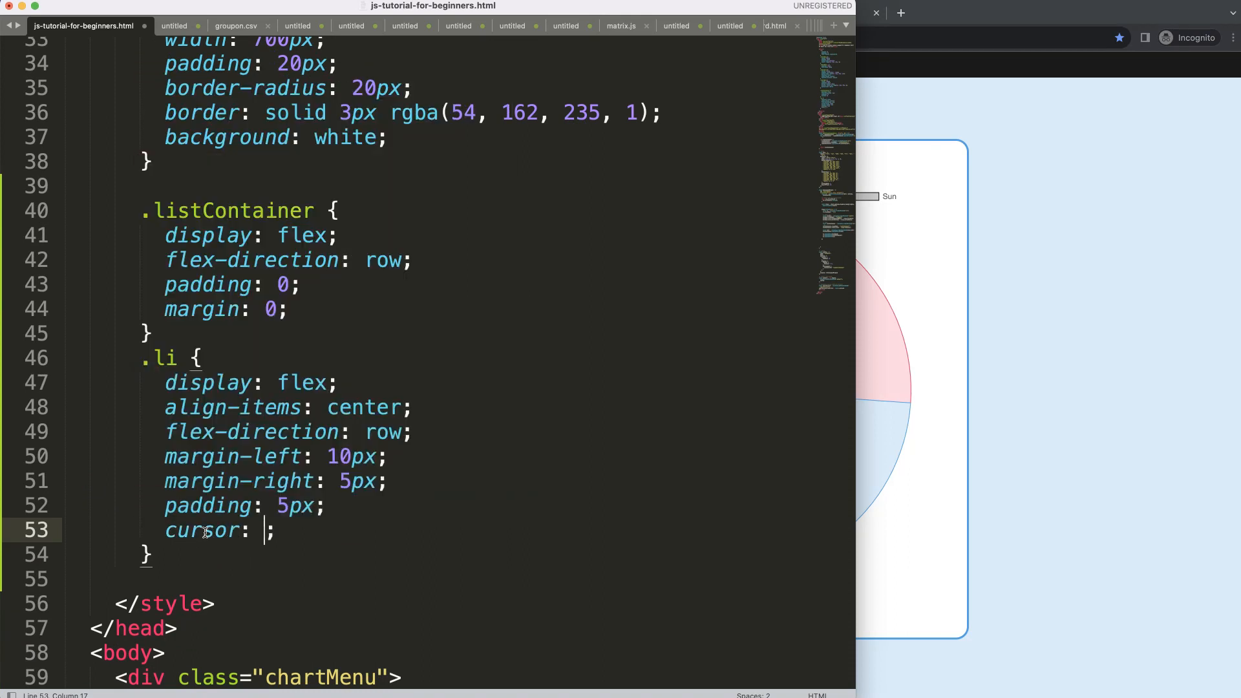
{"action": "type", "text": "pointer"}
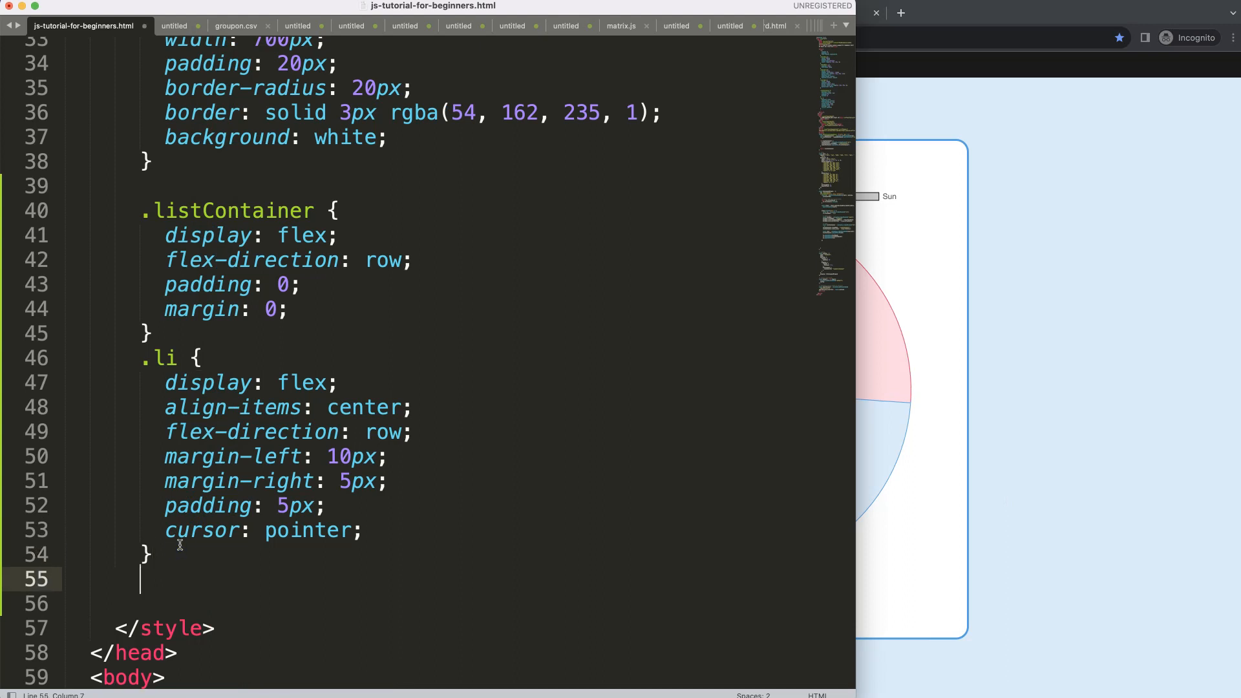
{"action": "type", "text": ".li:"}
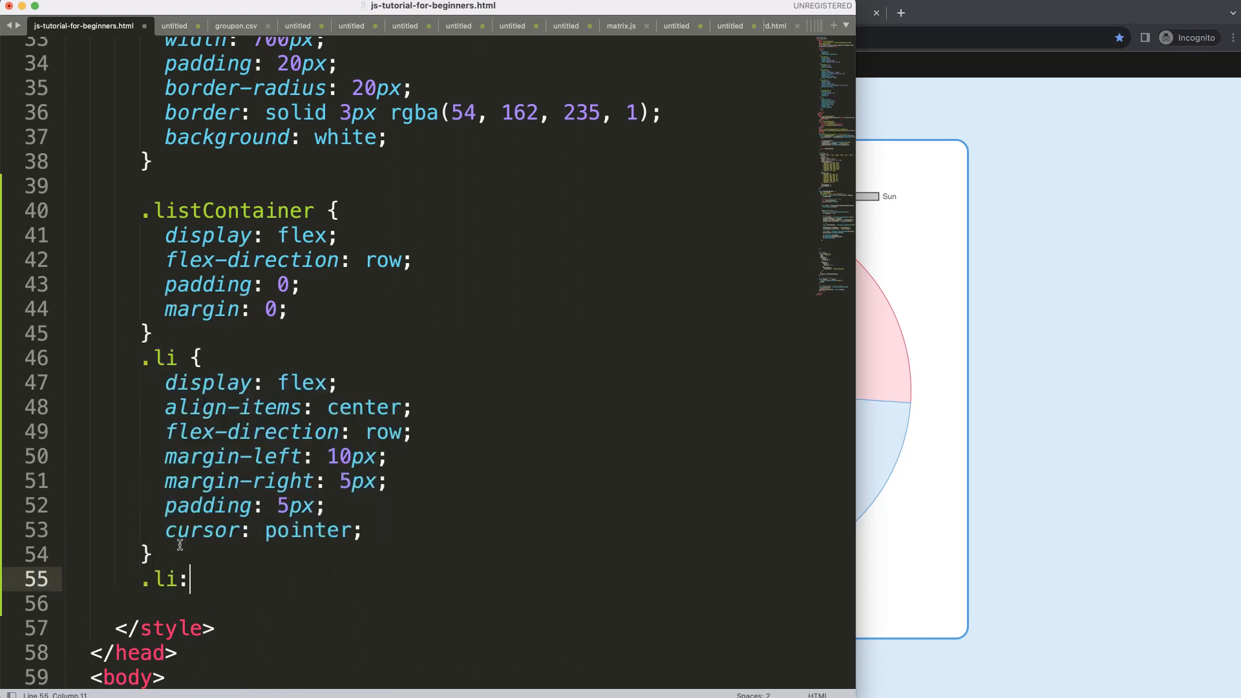
{"action": "type", "text": "hover"}
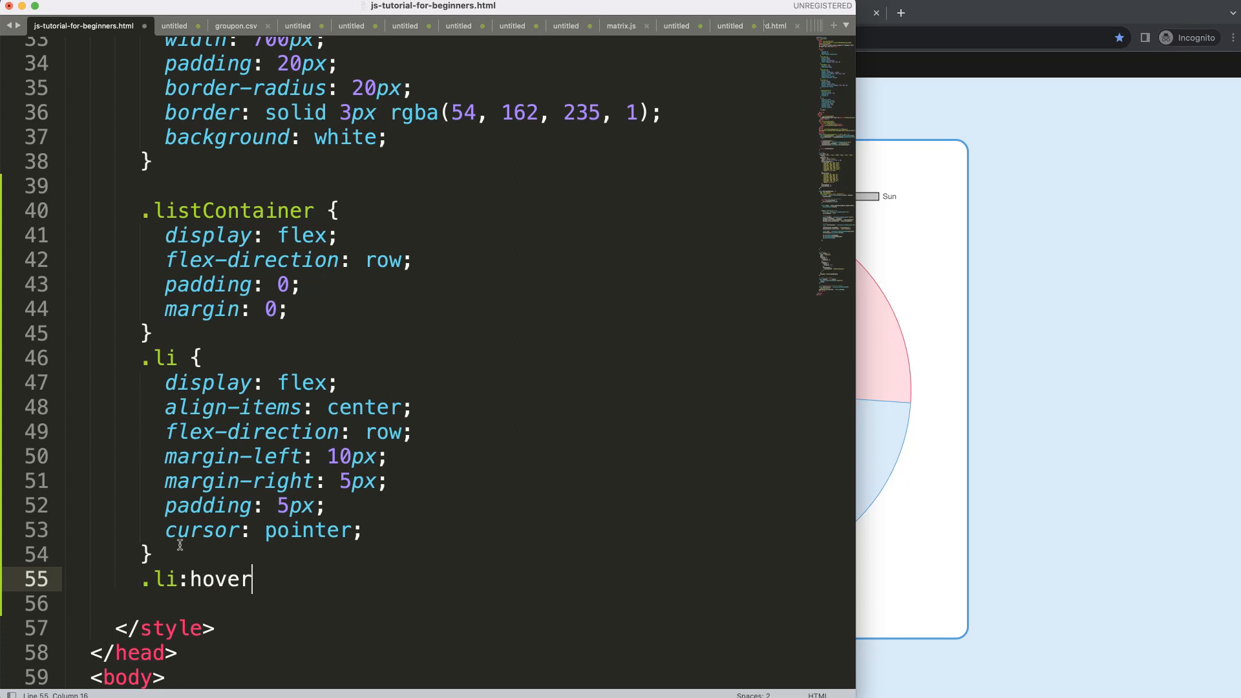
{"action": "type", "text": "{"}
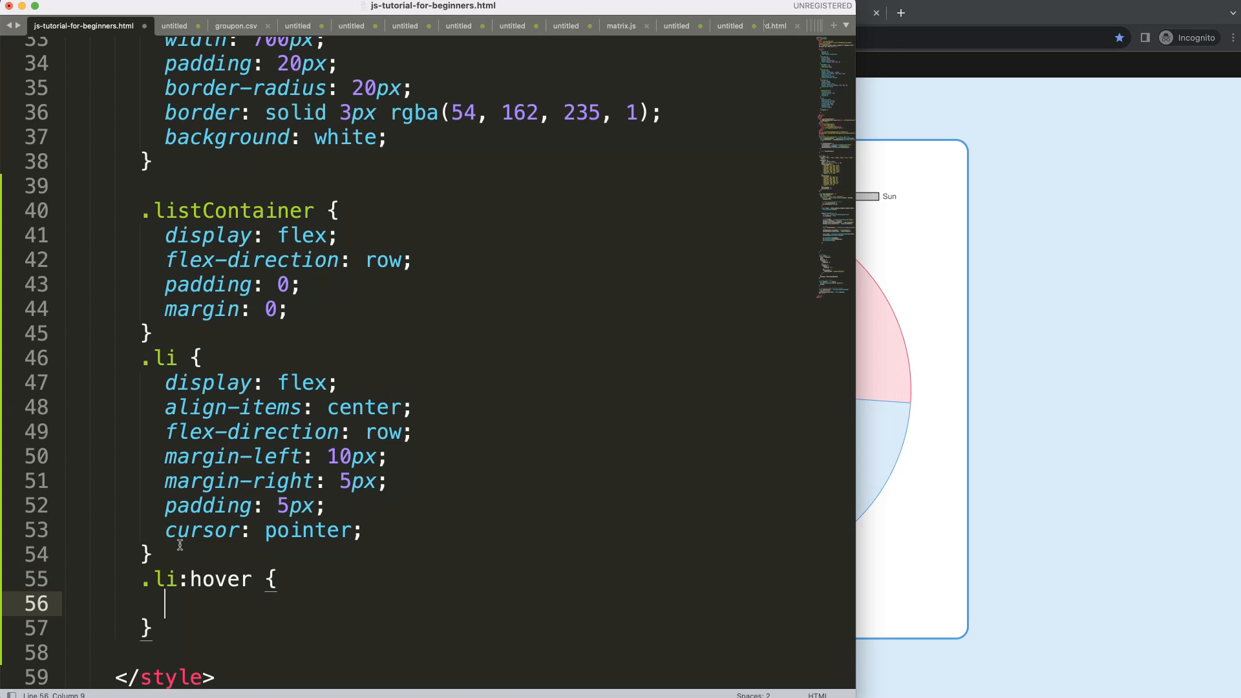
{"action": "type", "text": "background: lighgrey;"}
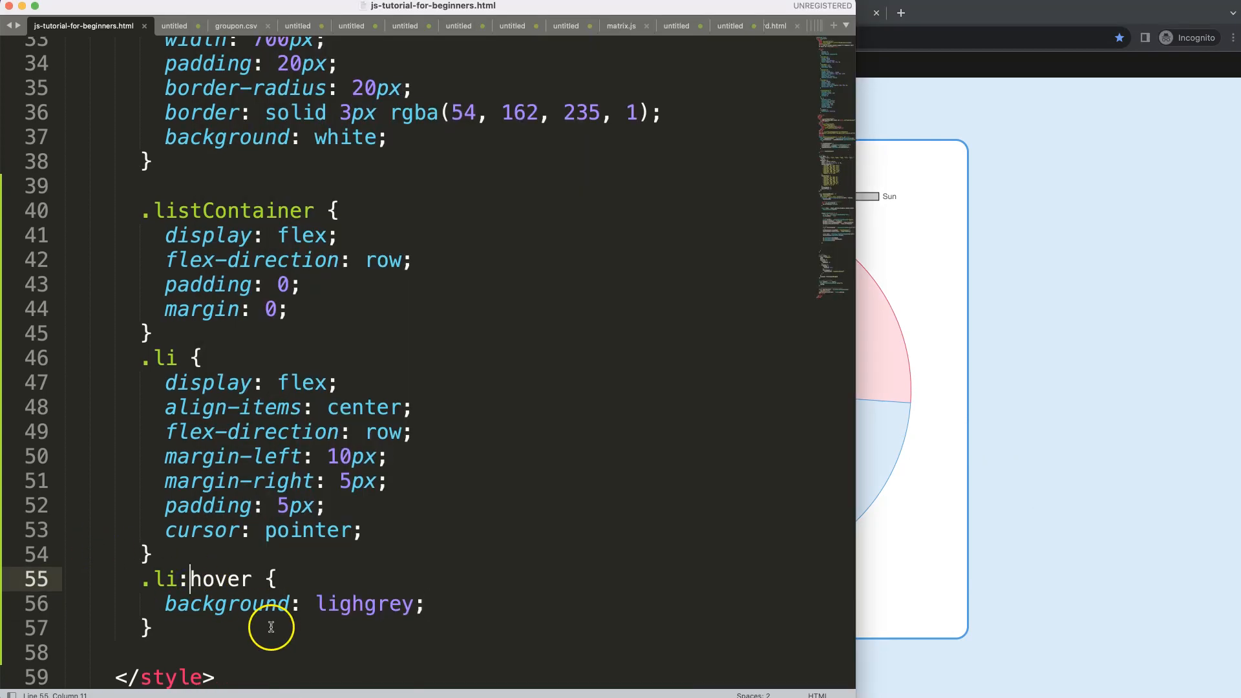
{"action": "left_click", "coordinate": [364, 603]}
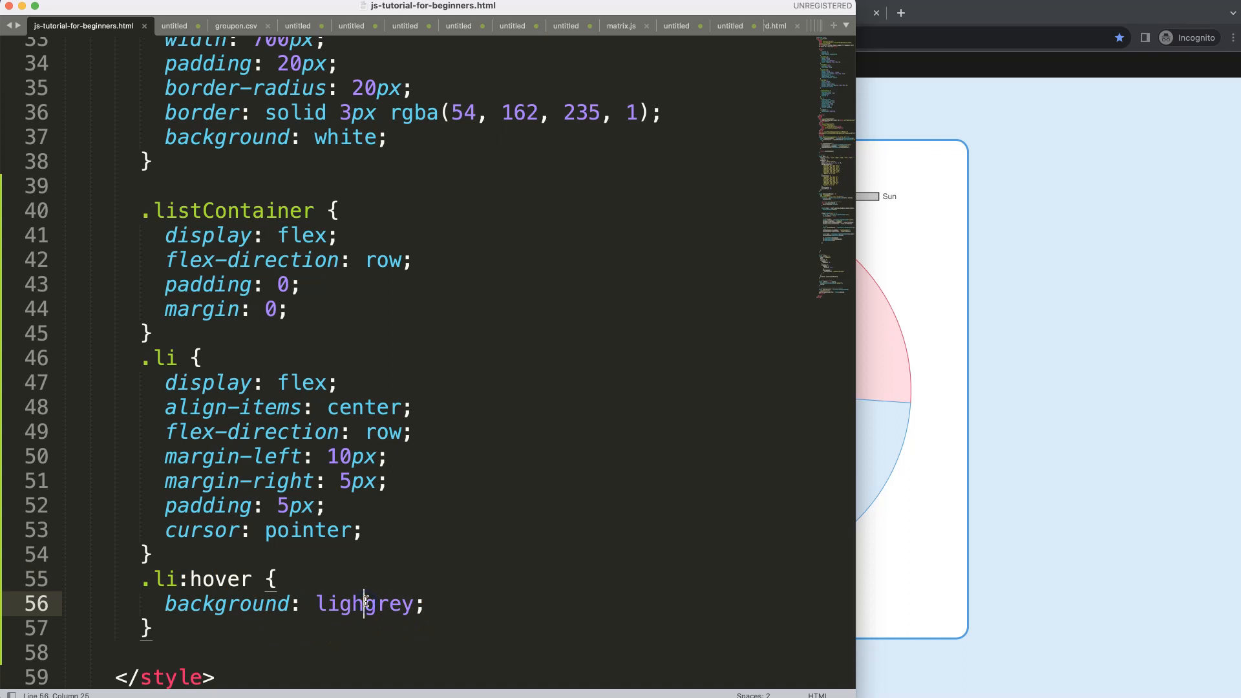
Step: Give the hover rule border-radius: 10px and test the hover highlight in the browser
{"action": "left_click", "coordinate": [722, 616]}
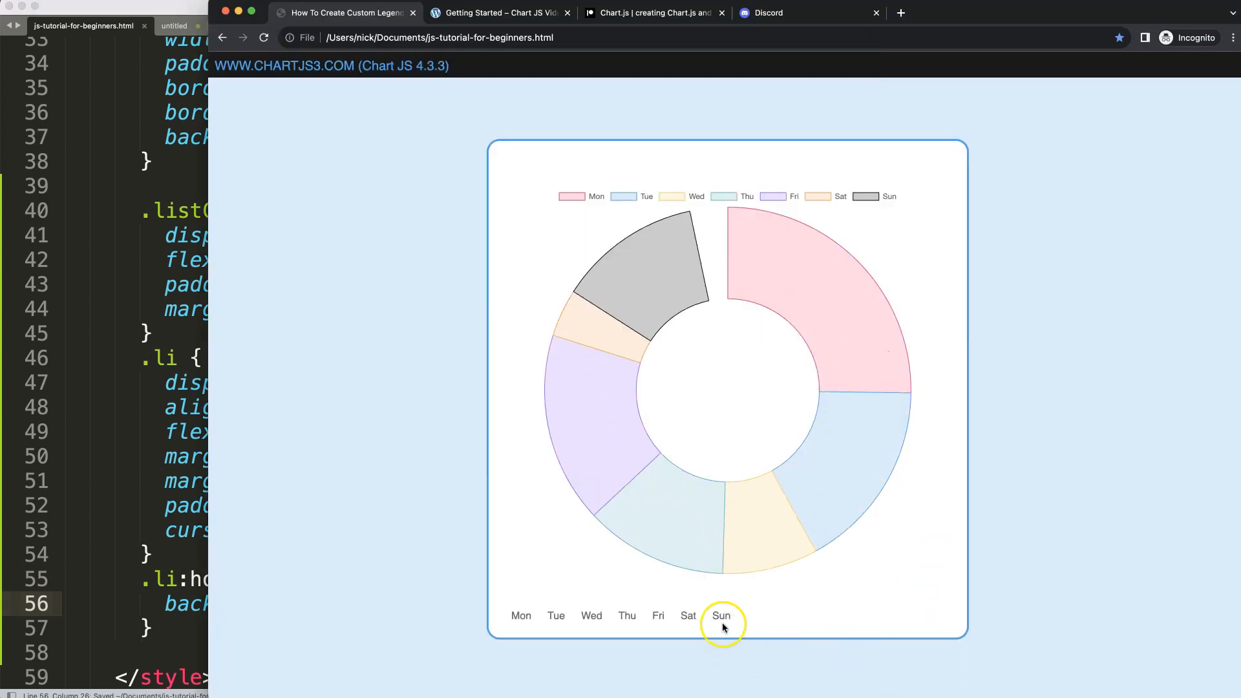
{"action": "left_click", "coordinate": [720, 616]}
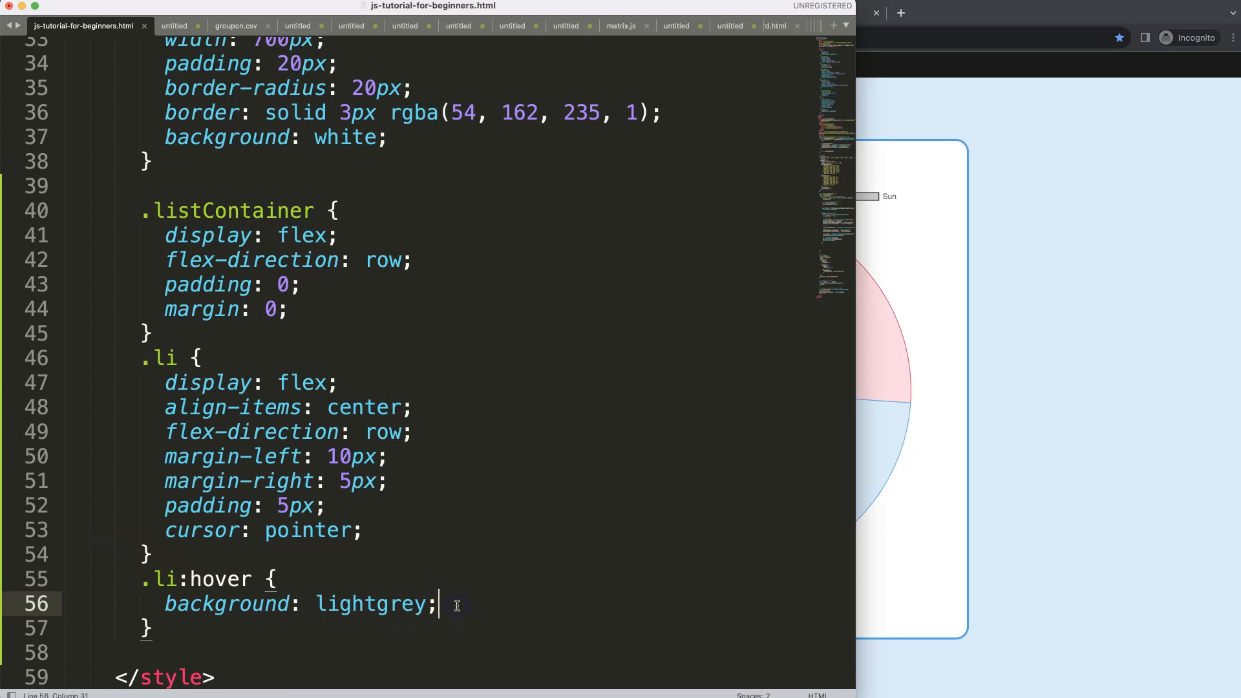
{"action": "type", "text": "bor"}
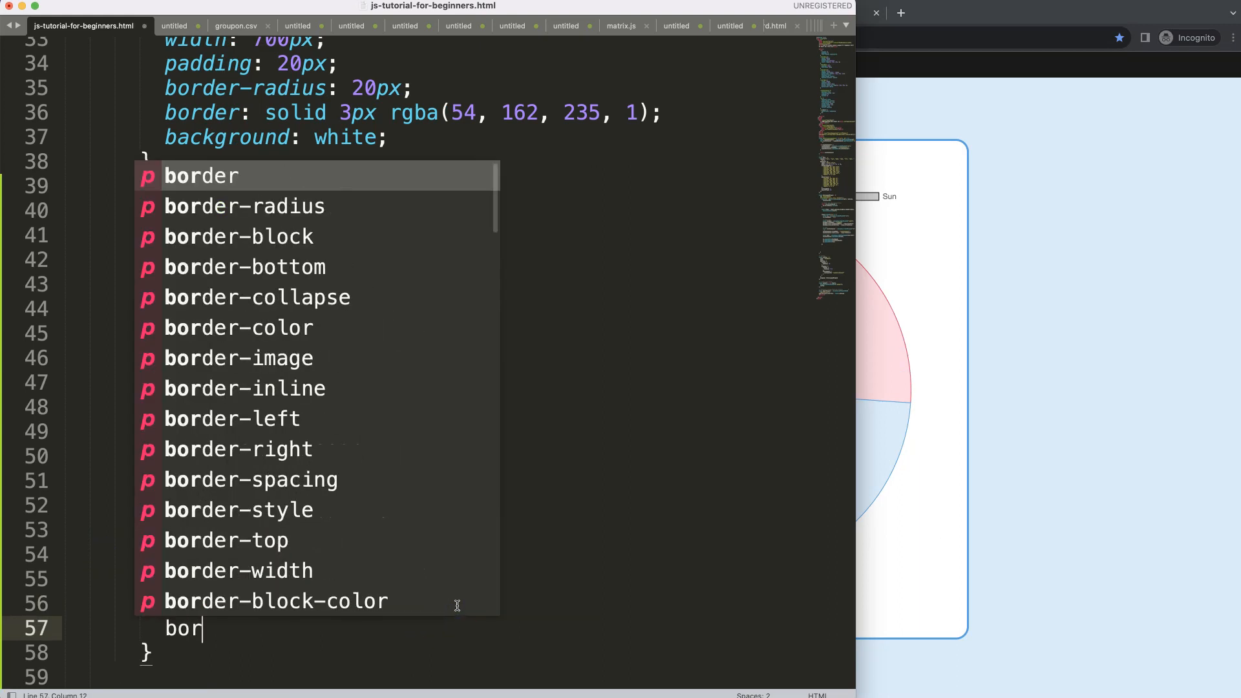
{"action": "type", "text": "ri"}
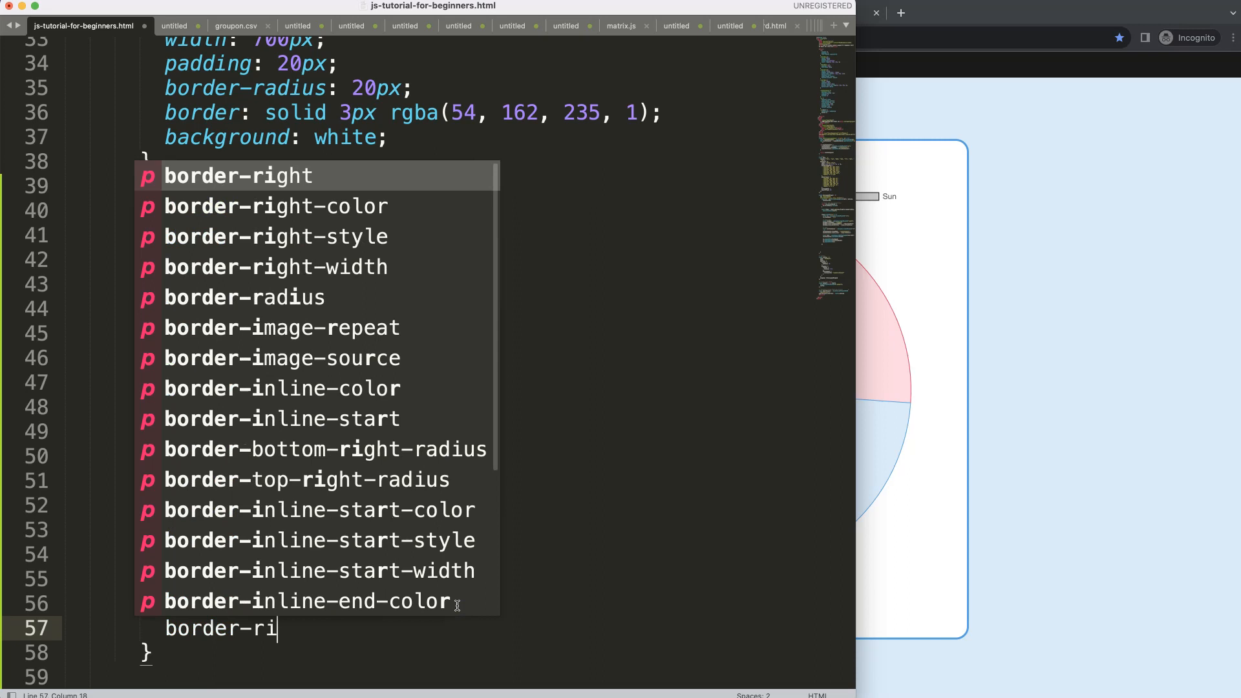
{"action": "type", "text": "dius: ;"}
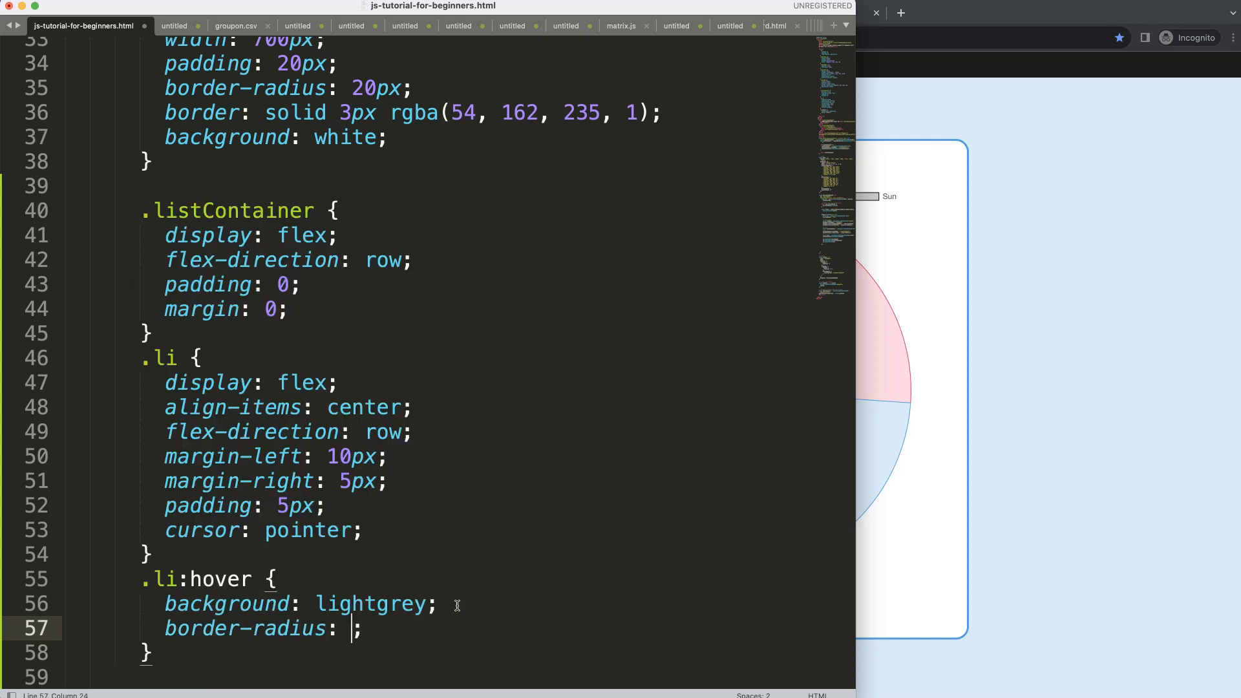
{"action": "type", "text": "10px"}
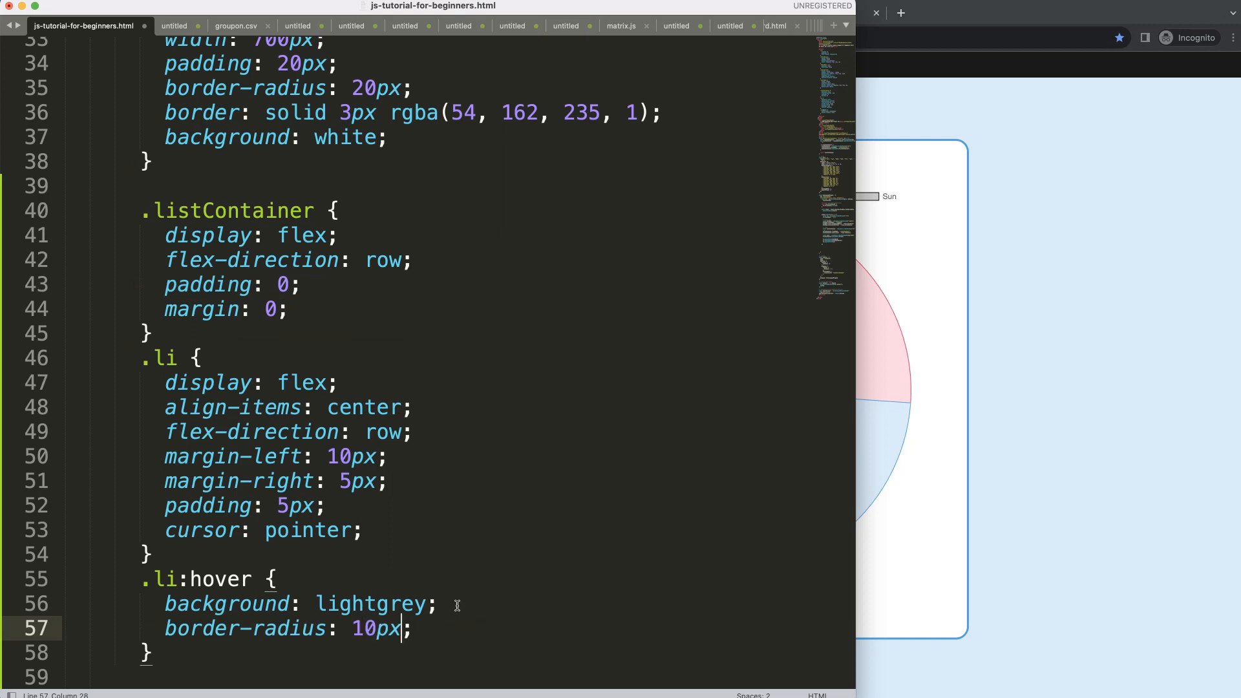
{"action": "left_click", "coordinate": [688, 616]}
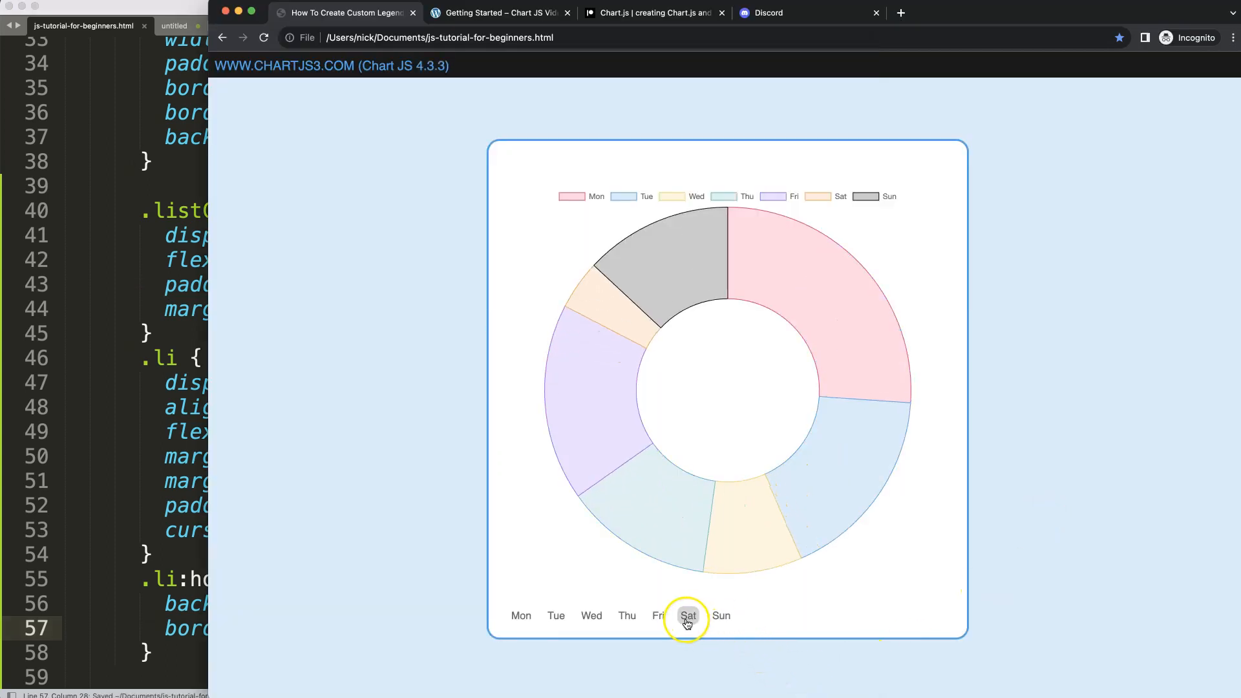
{"action": "mouse_move", "coordinate": [521, 616]}
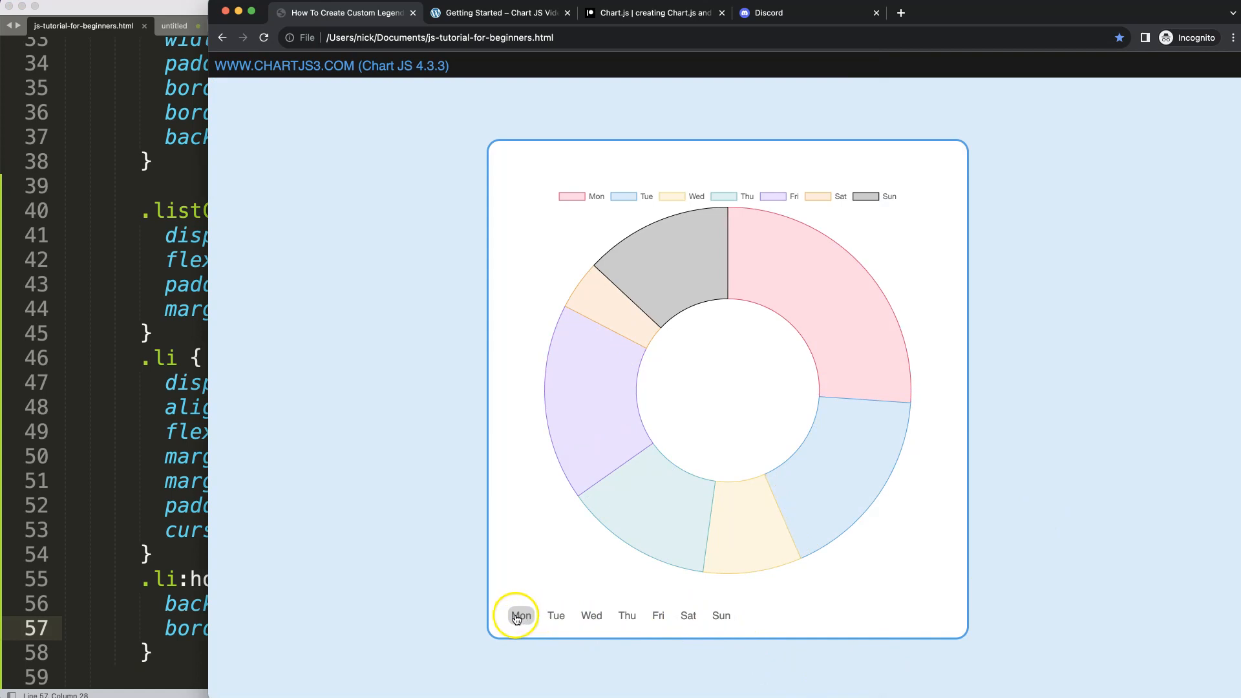
{"action": "mouse_move", "coordinate": [578, 617]}
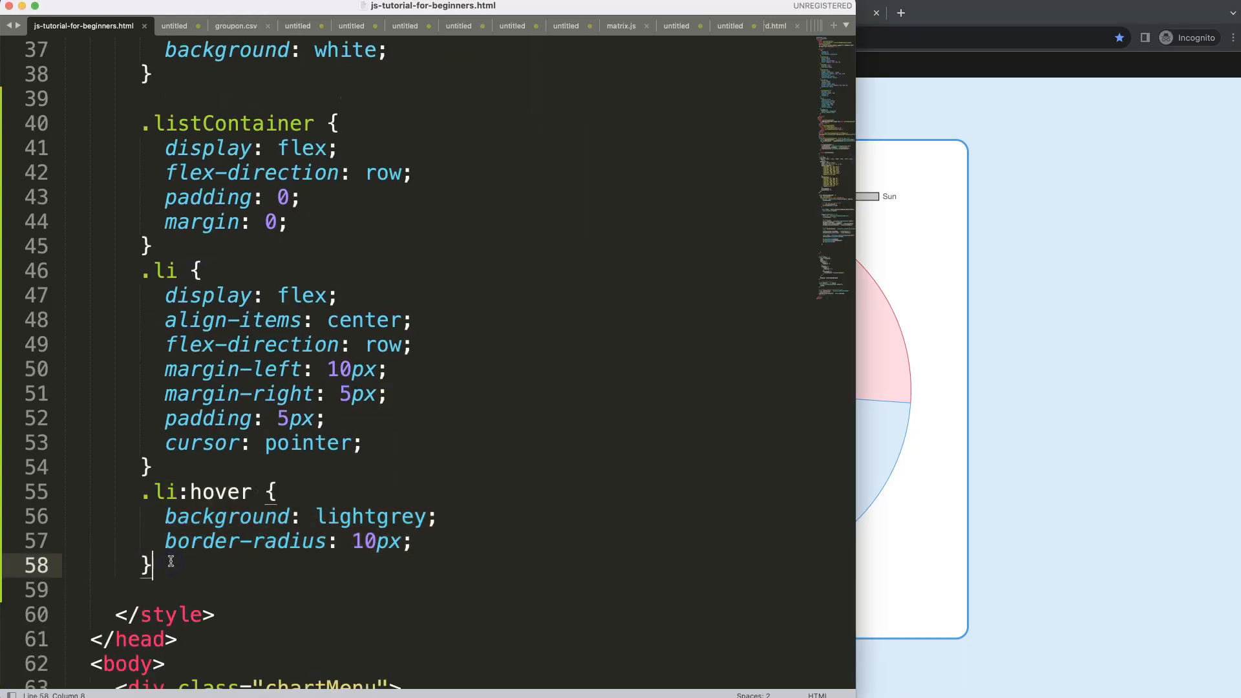
Step: Add a .textContainer rule with zero margin and padding below the hover rule
{"action": "key", "text": "enter"}
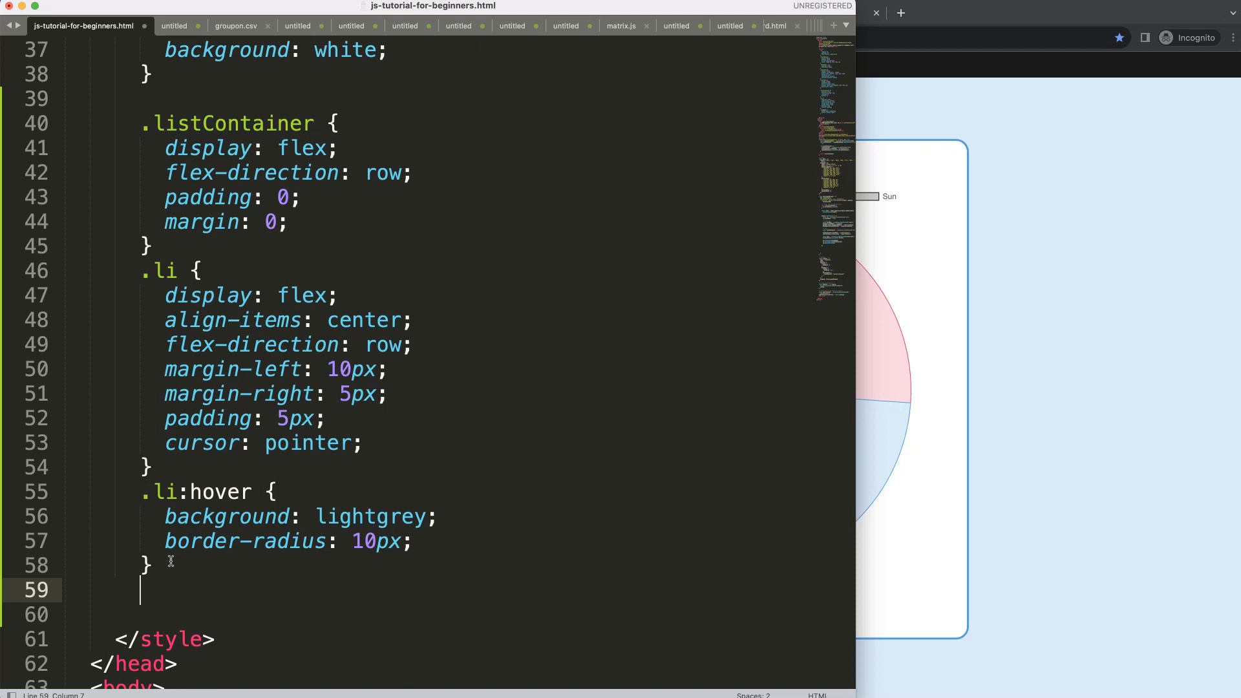
{"action": "type", "text": ".textCo"}
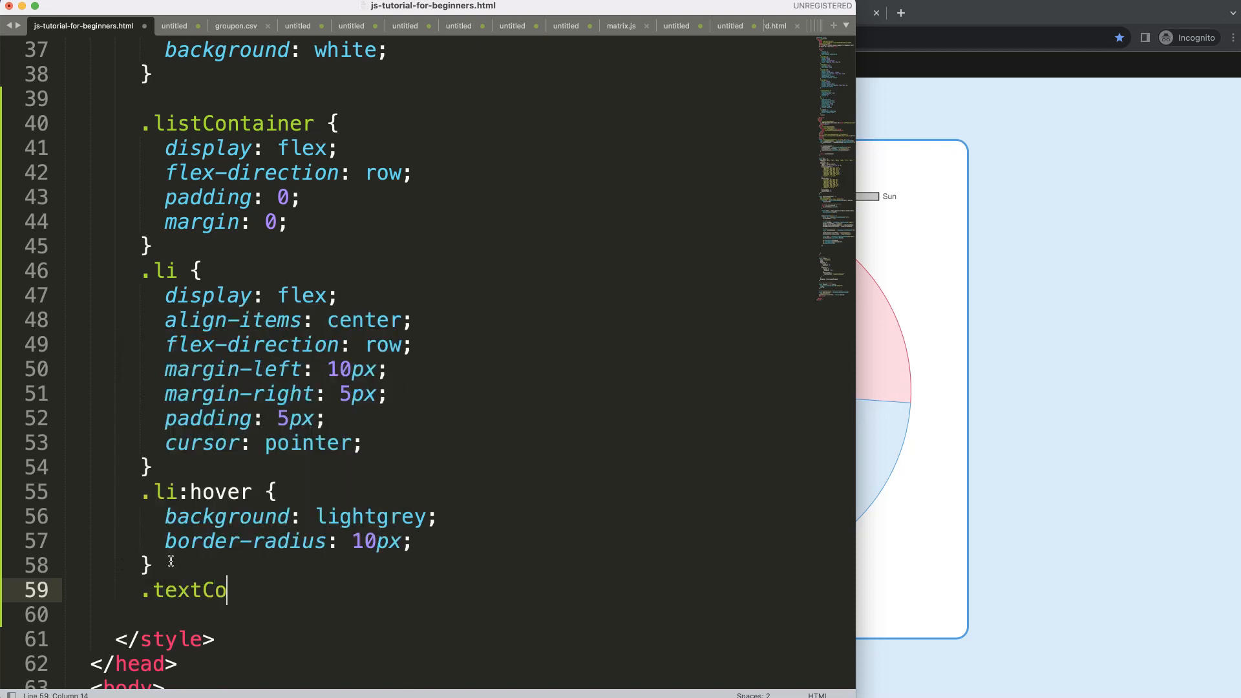
{"action": "type", "text": "ntaine"}
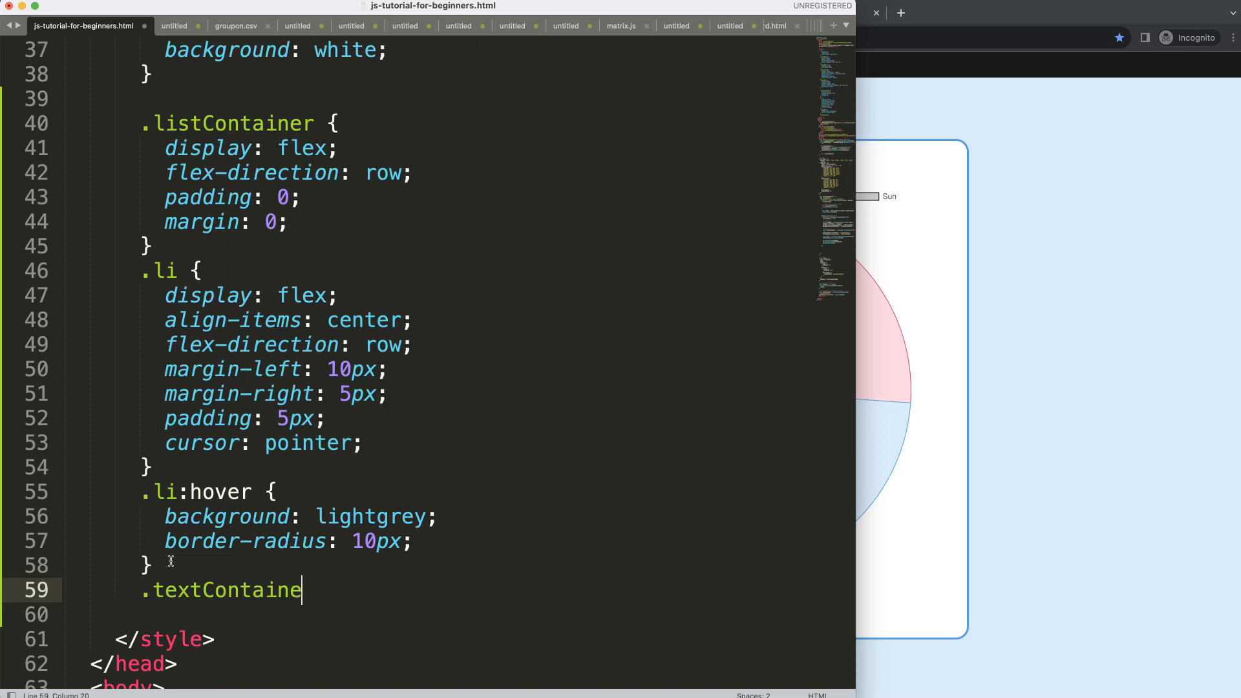
{"action": "type", "text": "r {"}
{"action": "left_click", "coordinate": [437, 615]}
{"action": "type", "text": "margin: ;"}
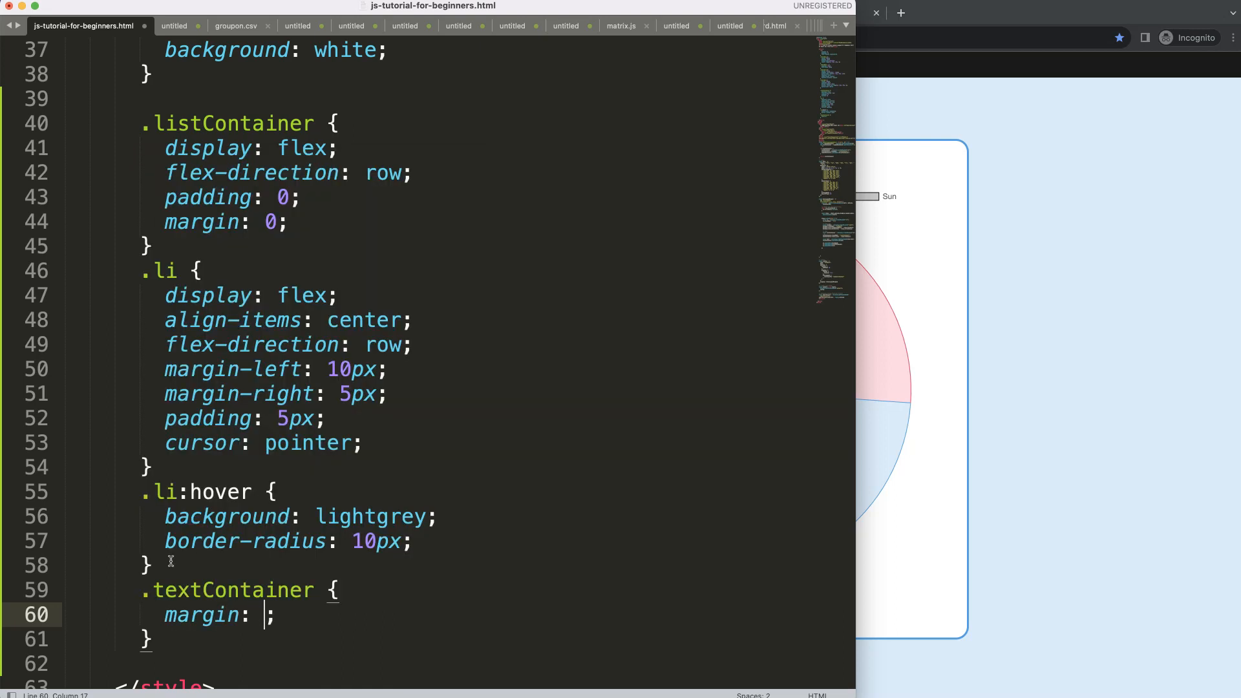
{"action": "type", "text": "padding: 0;"}
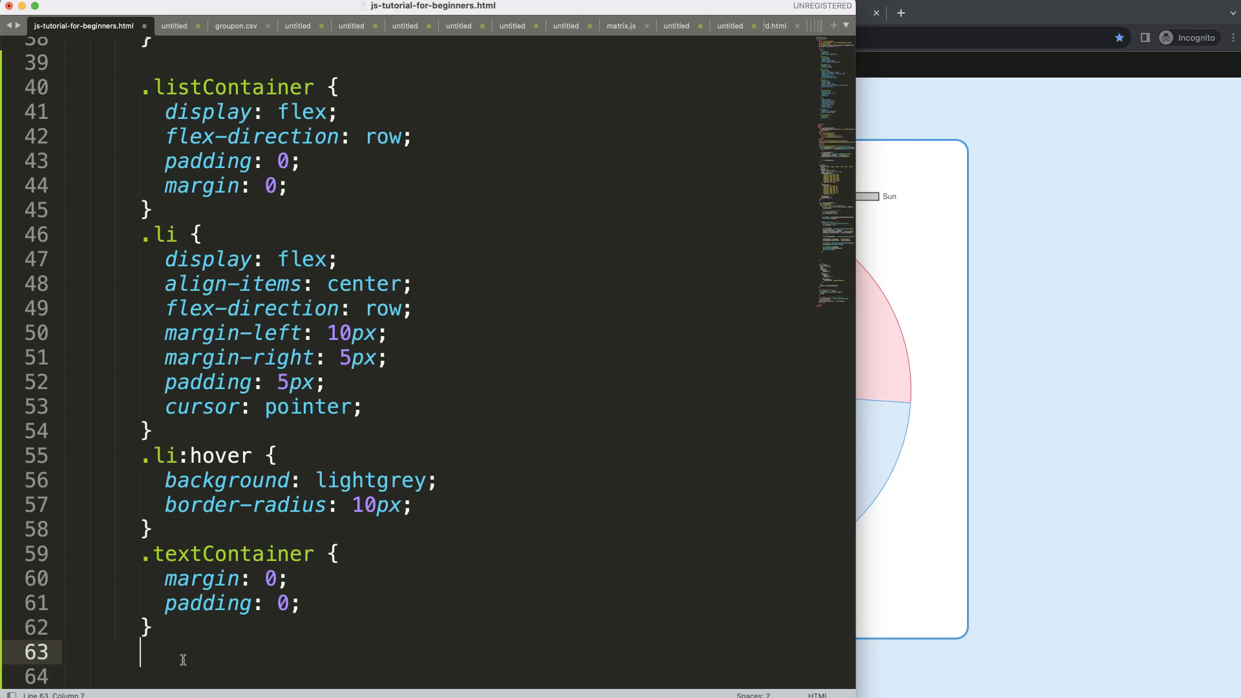
Step: Add a .boxSpan rule with height and width of 20px
{"action": "type", "text": ".boxSp"}
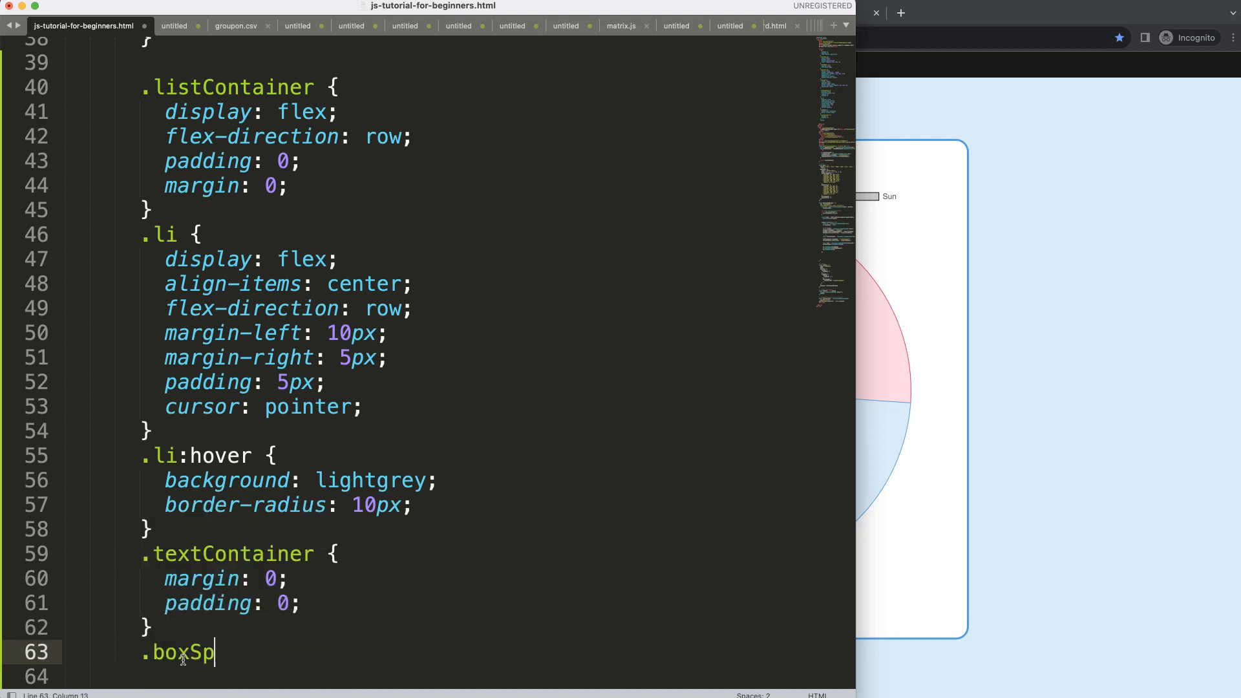
{"action": "type", "text": "an {"}
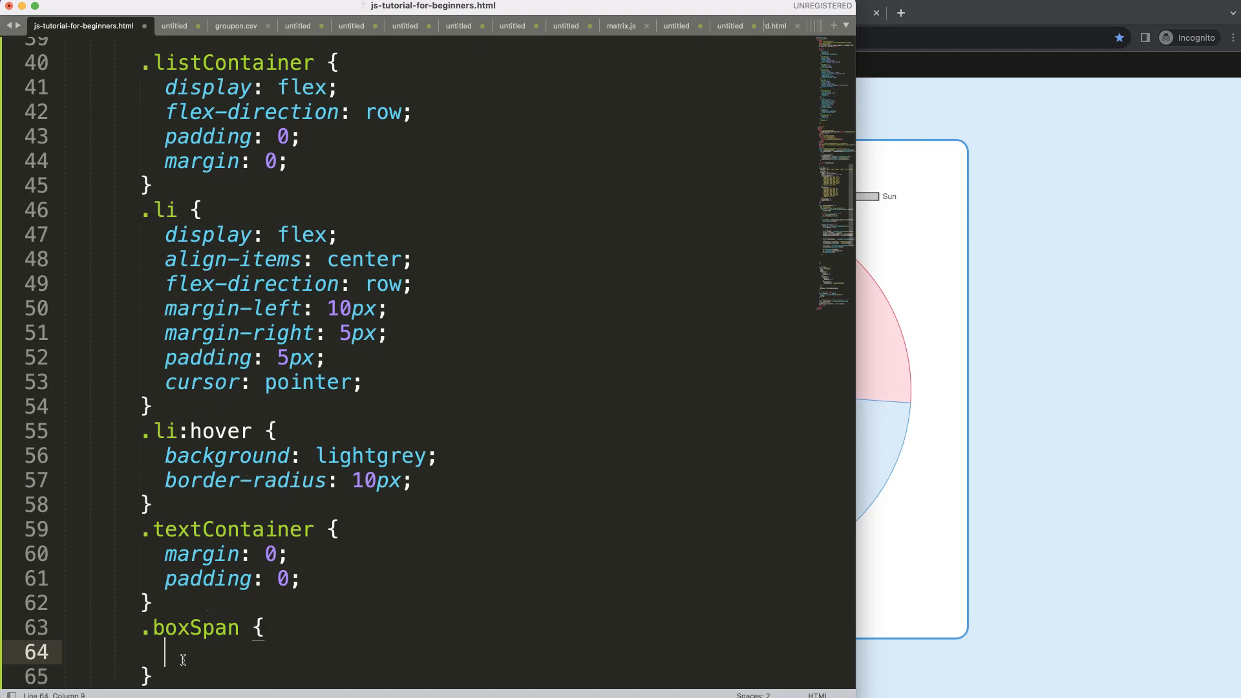
{"action": "type", "text": "height: 20px;"}
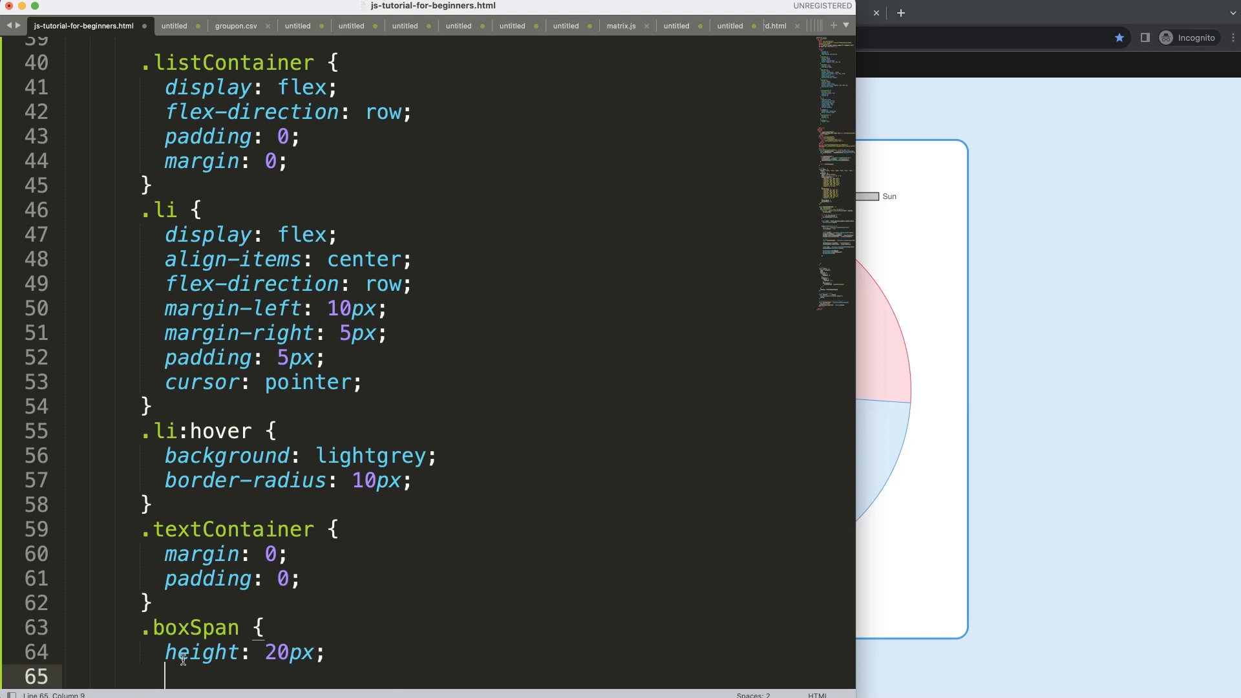
{"action": "type", "text": "width: 20;"}
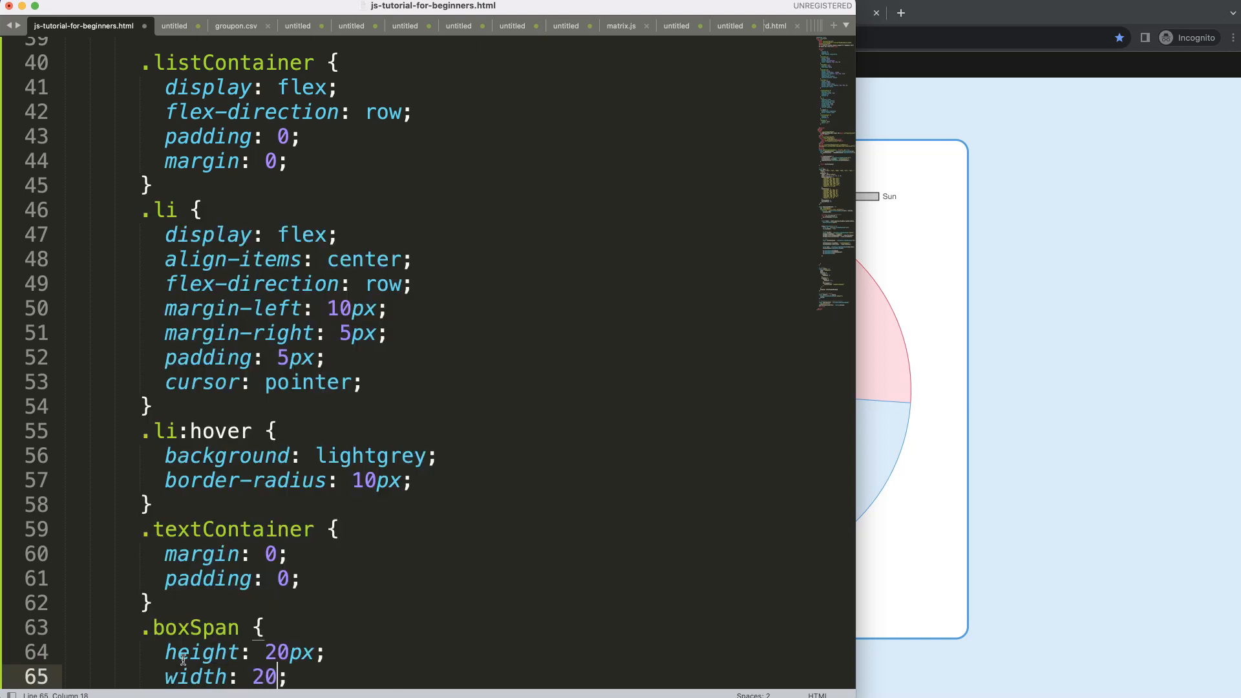
{"action": "type", "text": "px"}
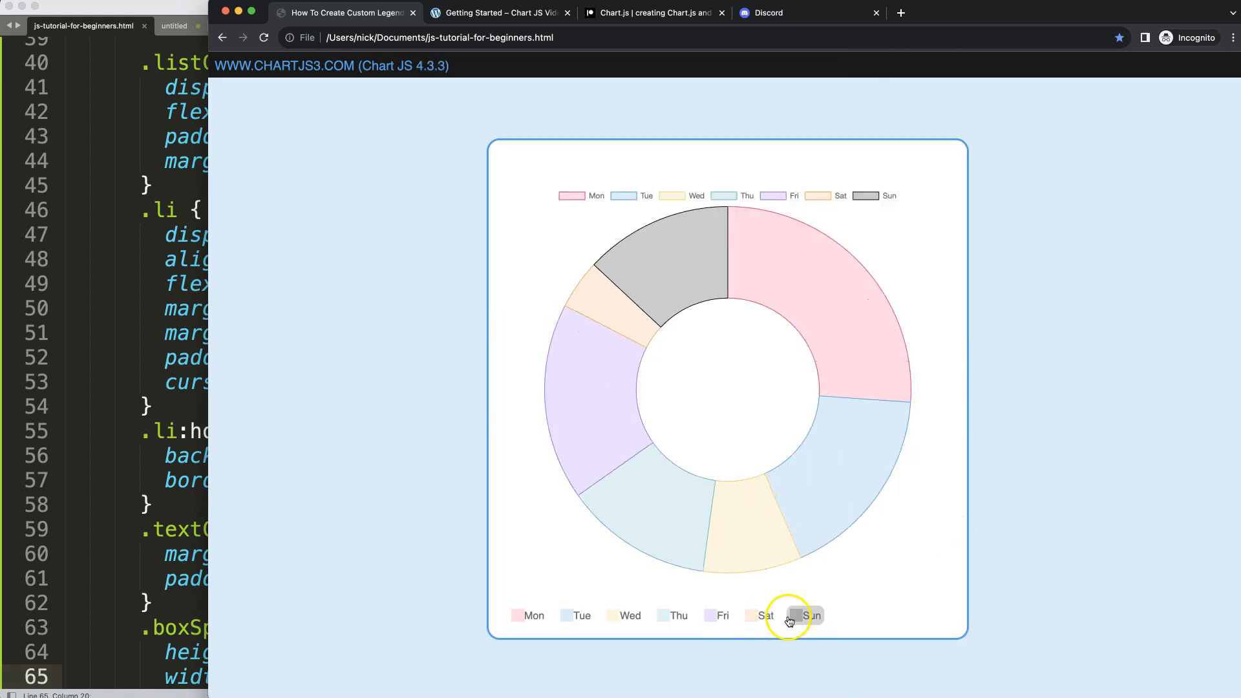
{"action": "mouse_move", "coordinate": [532, 616]}
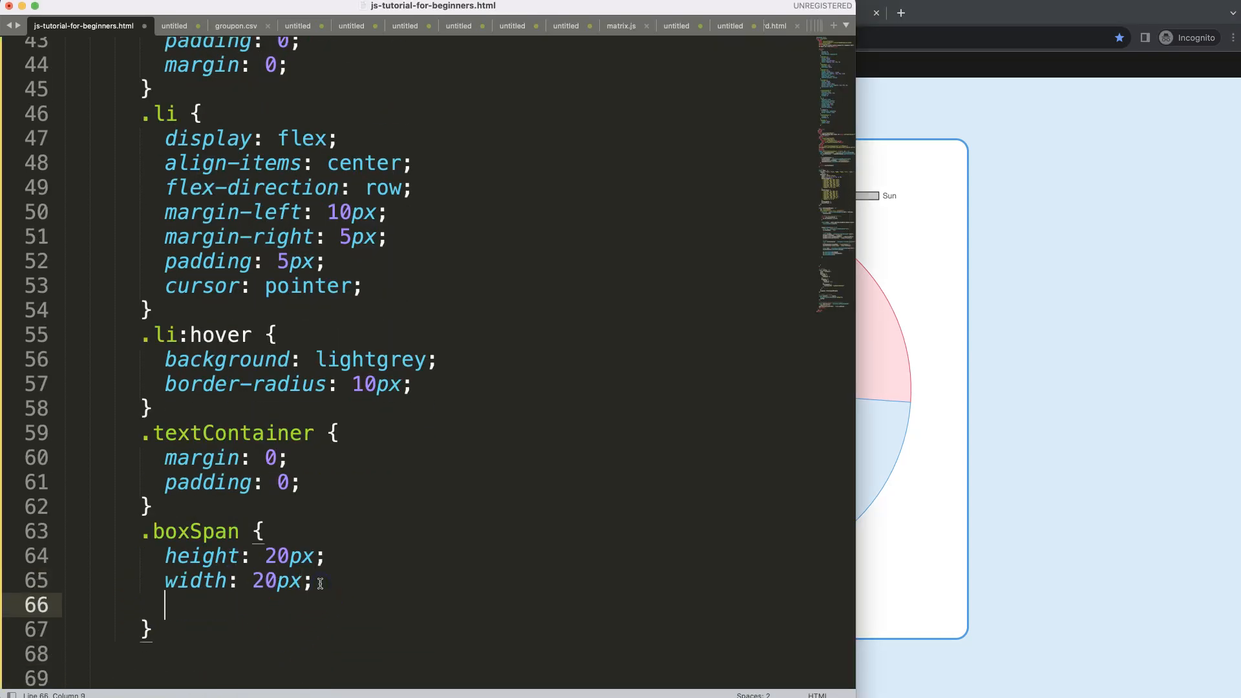
Step: Add border-radius: 10px and a 1px border-width to .boxSpan
{"action": "type", "text": "b"}
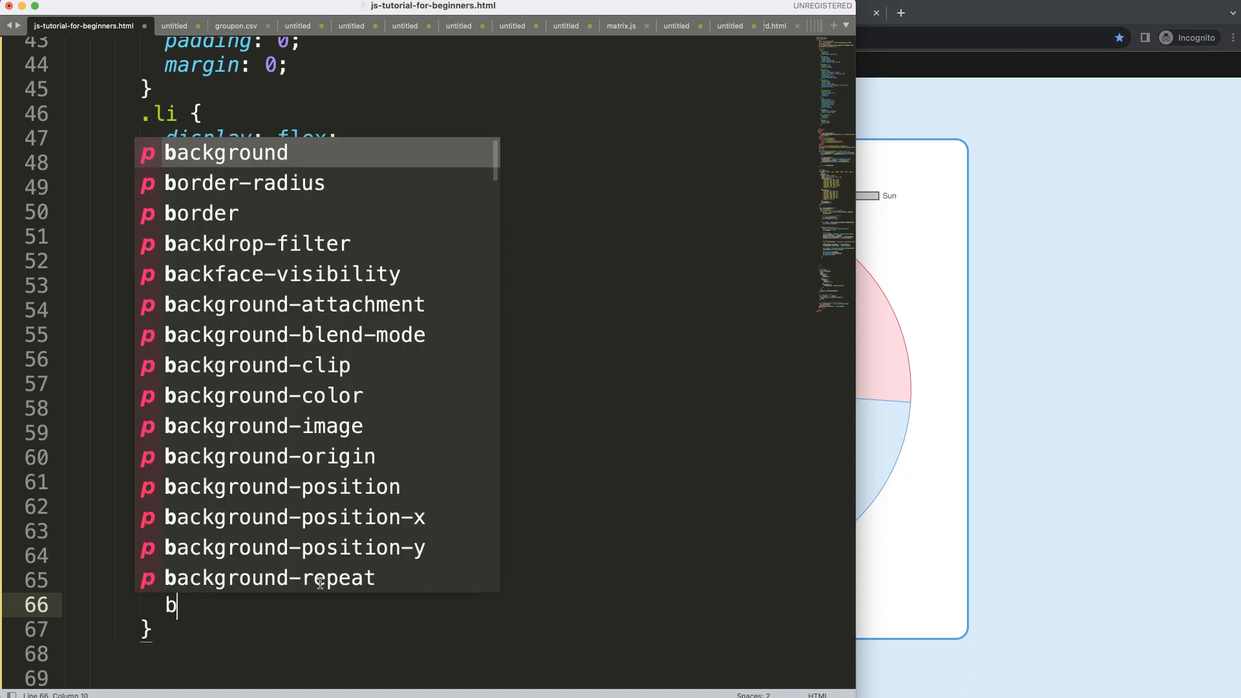
{"action": "type", "text": "order-r"}
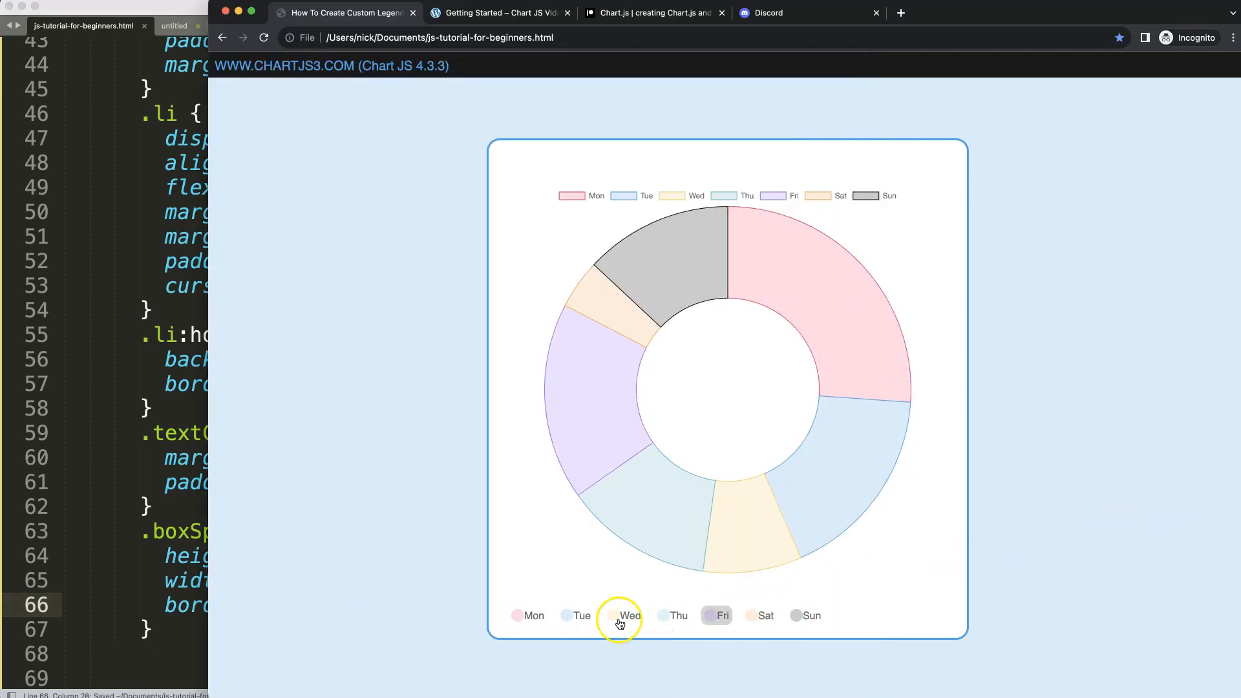
{"action": "type", "text": "b"}
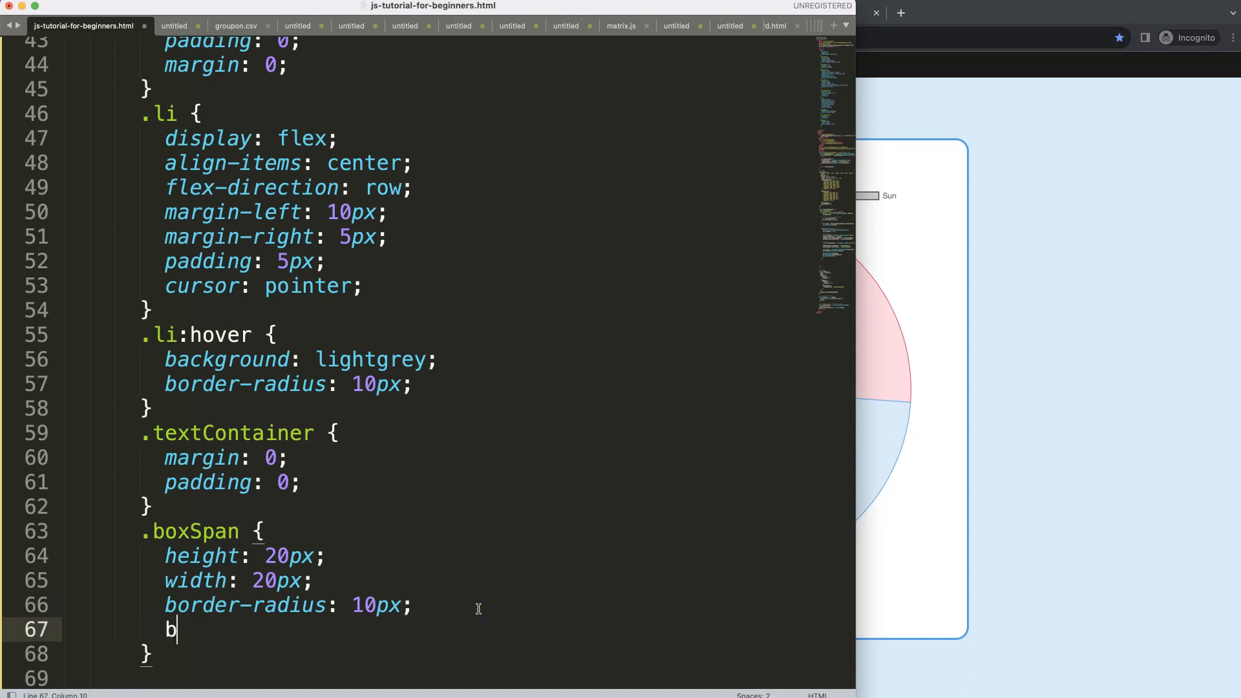
{"action": "type", "text": "order: 1px;"}
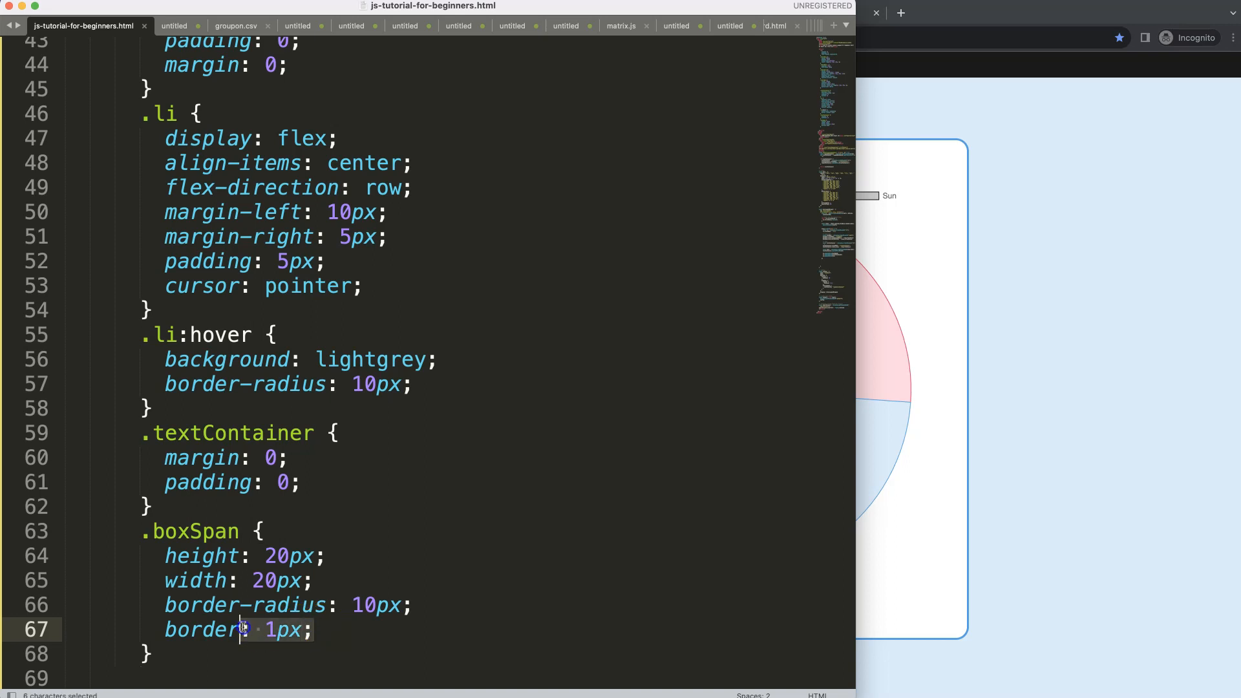
{"action": "type", "text": "-wid"}
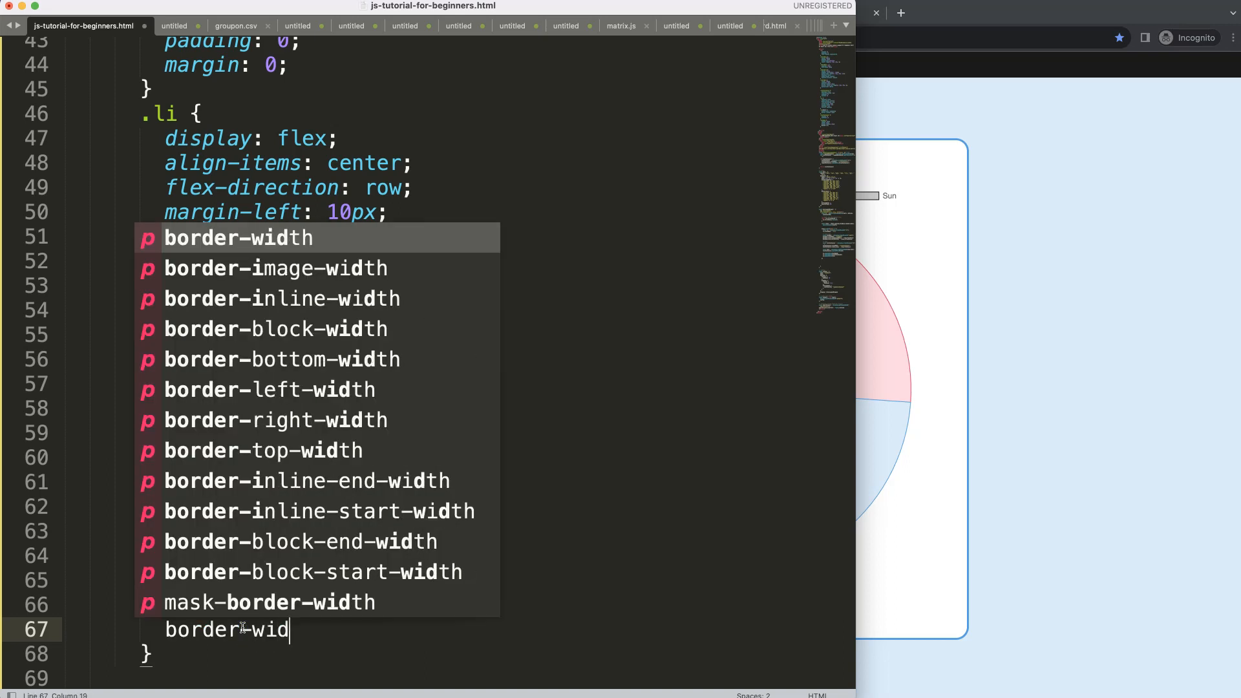
{"action": "key", "text": "tab"}
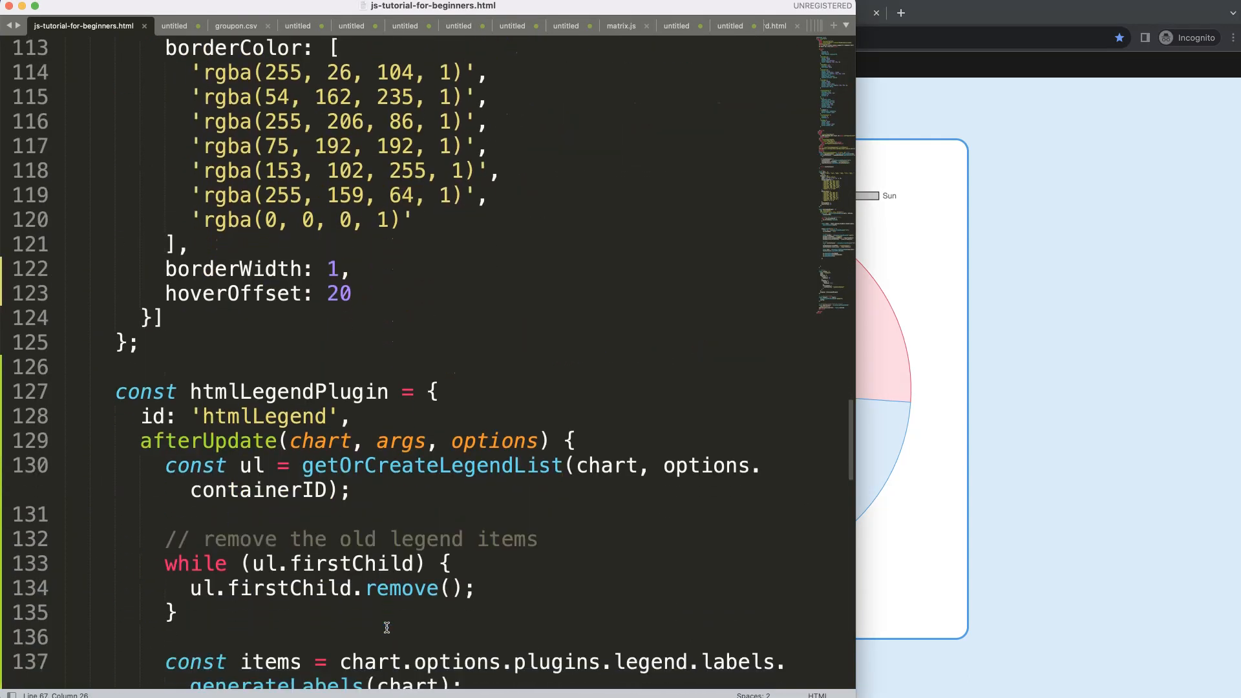
Step: Add a margin property to .boxSpan to space the dots from their labels
{"action": "scroll", "scroll_direction": "down", "scroll_amount": 3}
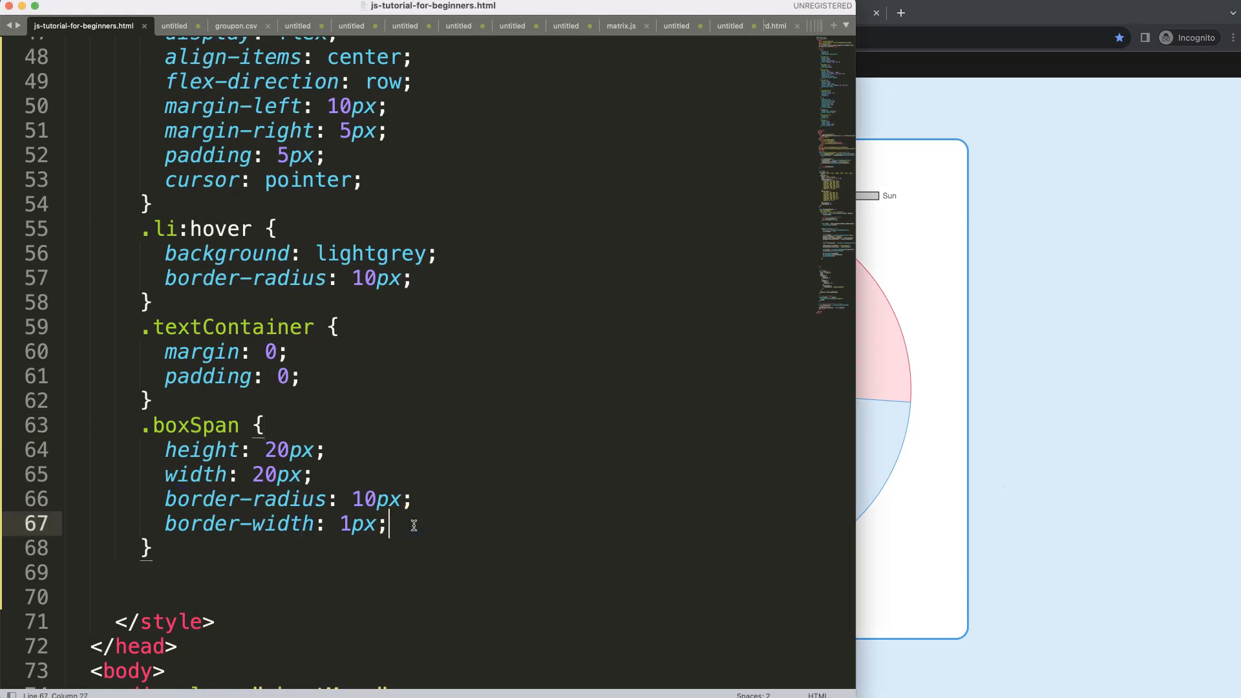
{"action": "type", "text": "marg"}
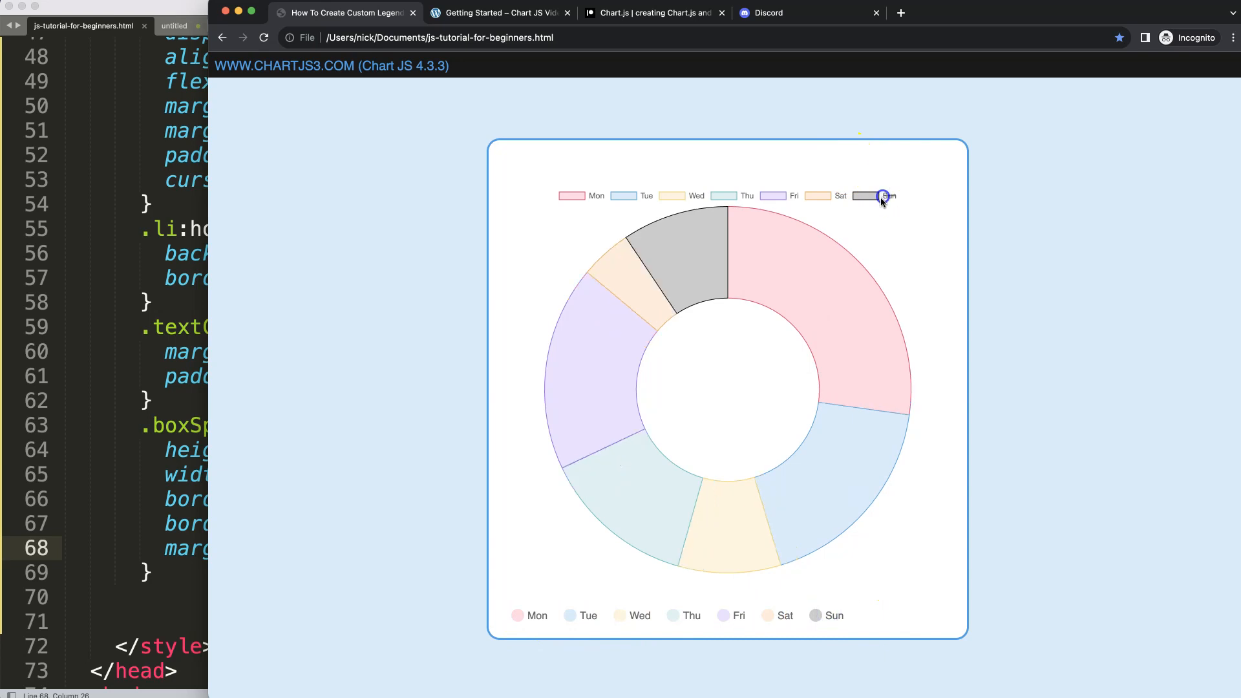
{"action": "left_click", "coordinate": [882, 195]}
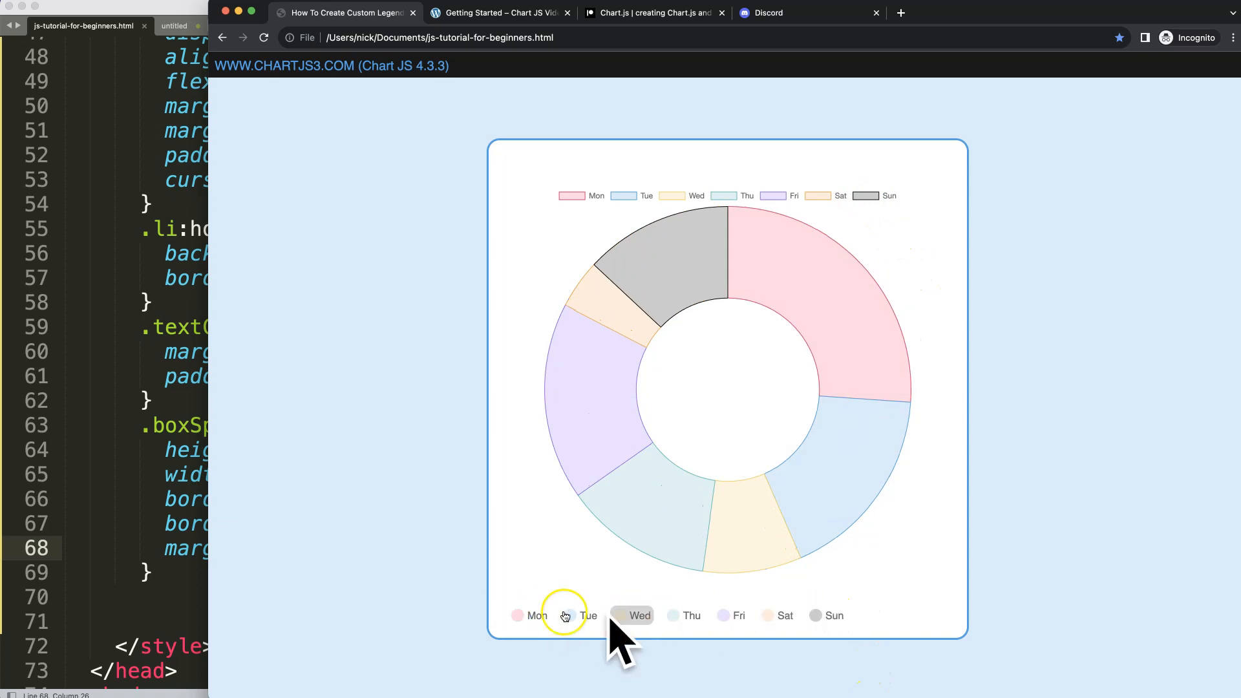
{"action": "mouse_move", "coordinate": [581, 524]}
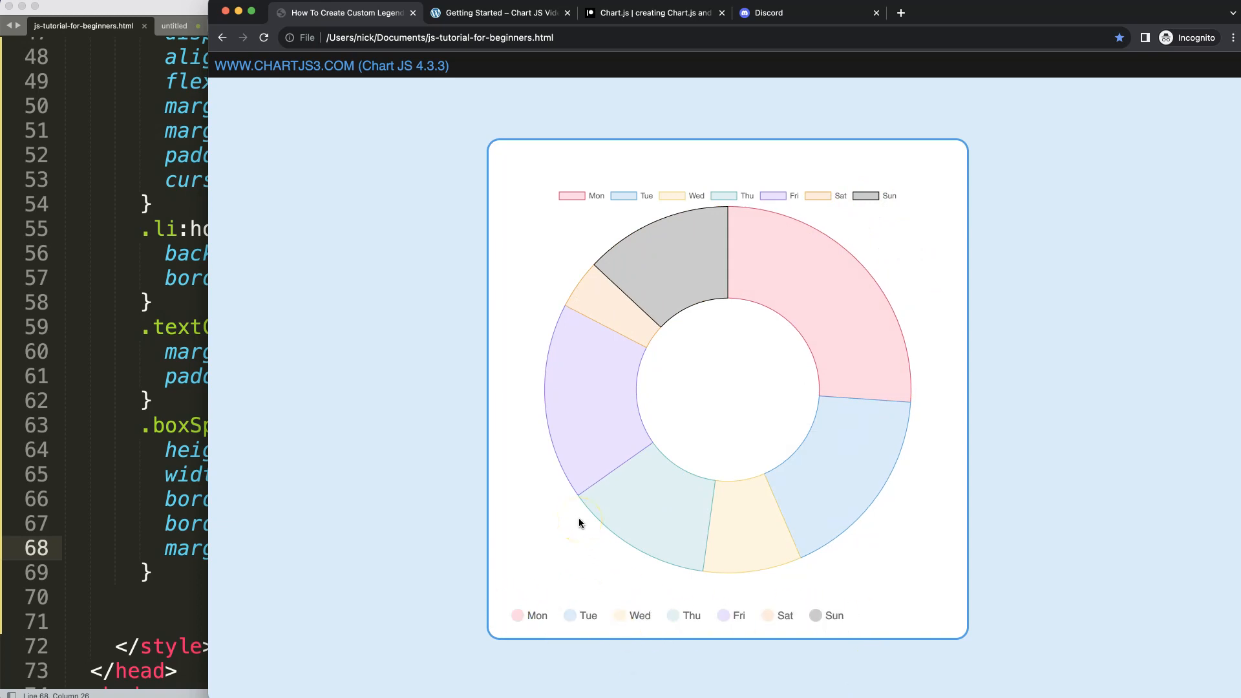